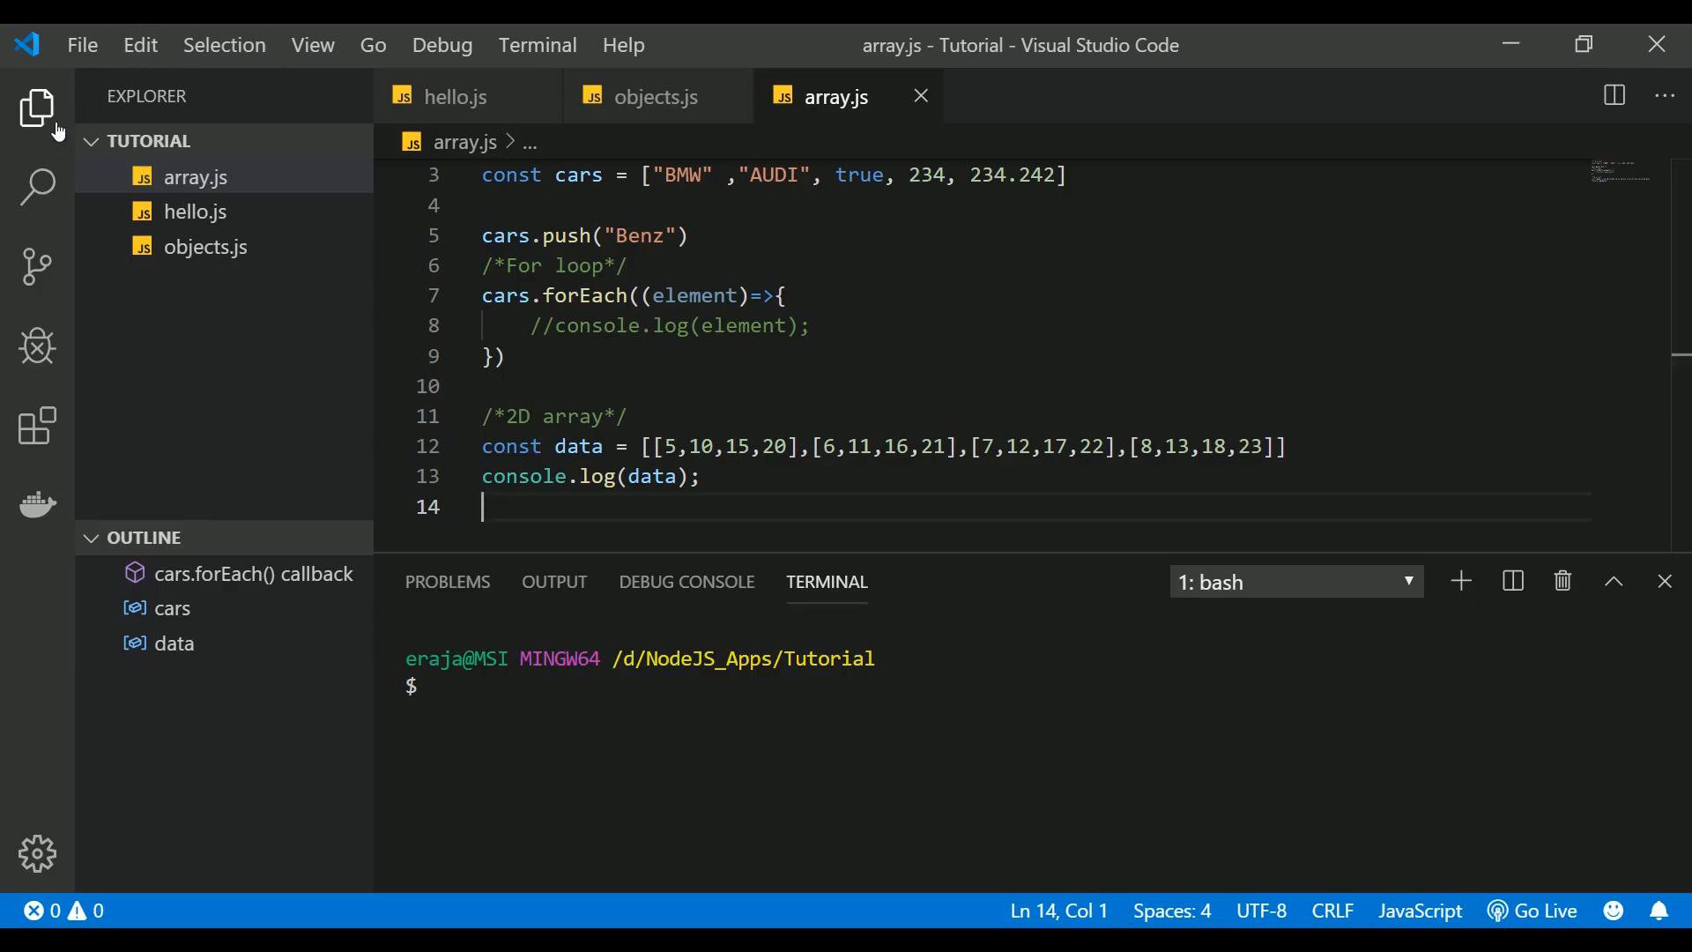
Step: Create a new file named destructuring.js in the Tutorial folder from the Explorer
{"action": "left_click", "coordinate": [217, 141]}
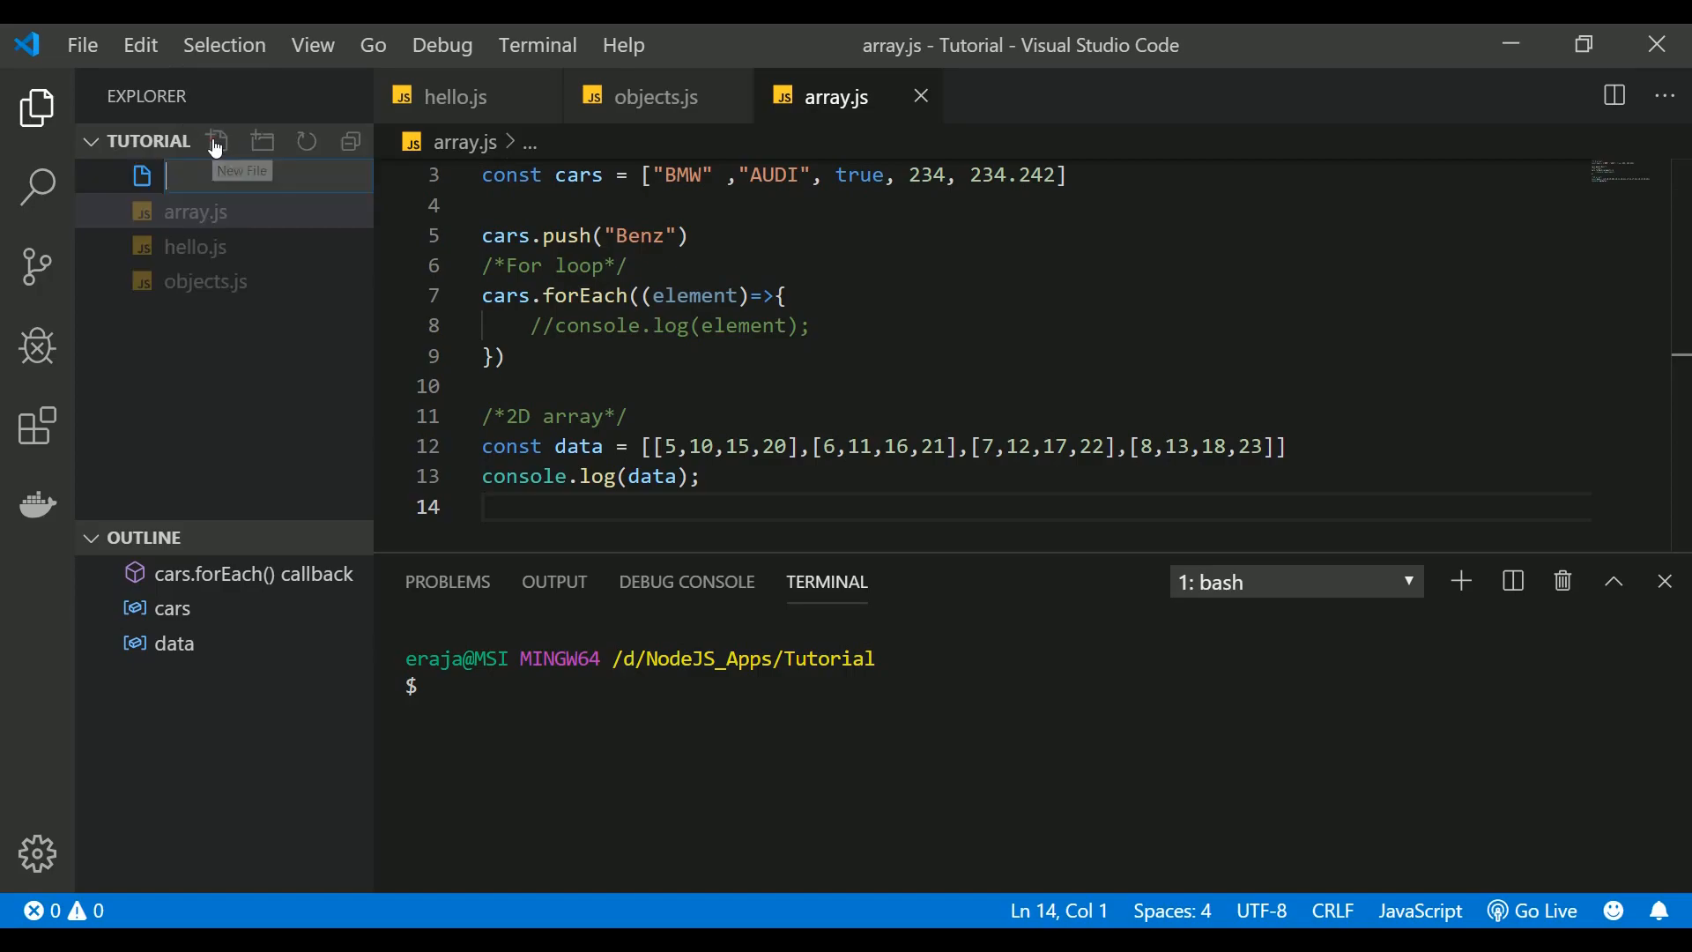
{"action": "type", "text": "dest"}
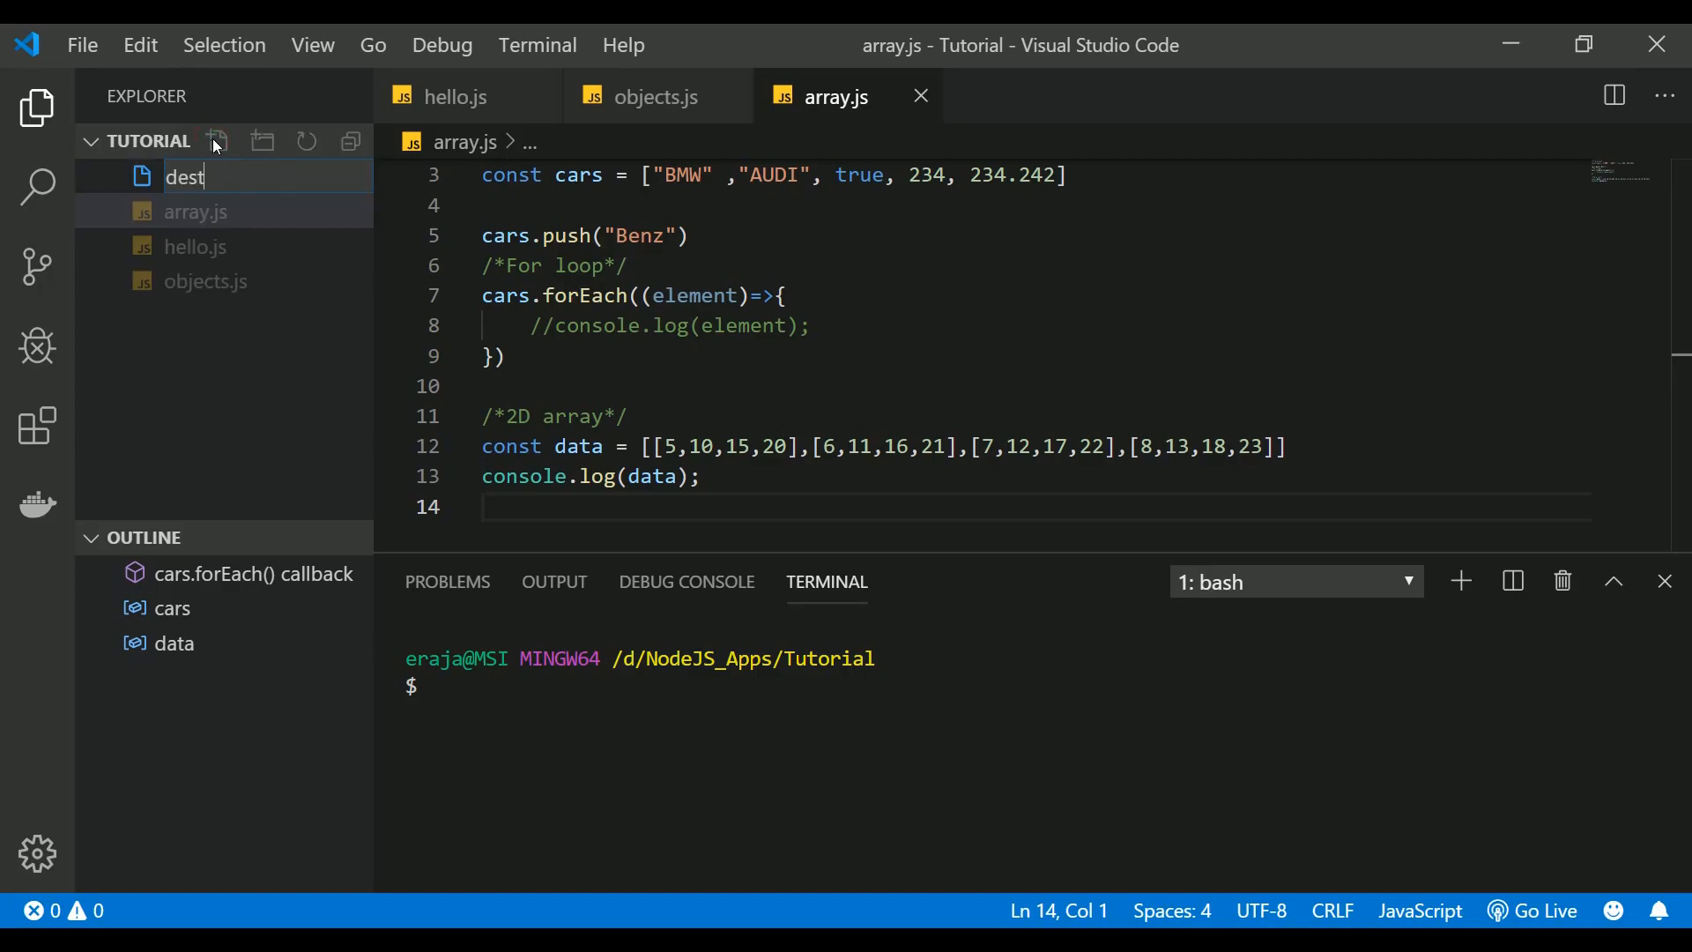
{"action": "type", "text": "ru"}
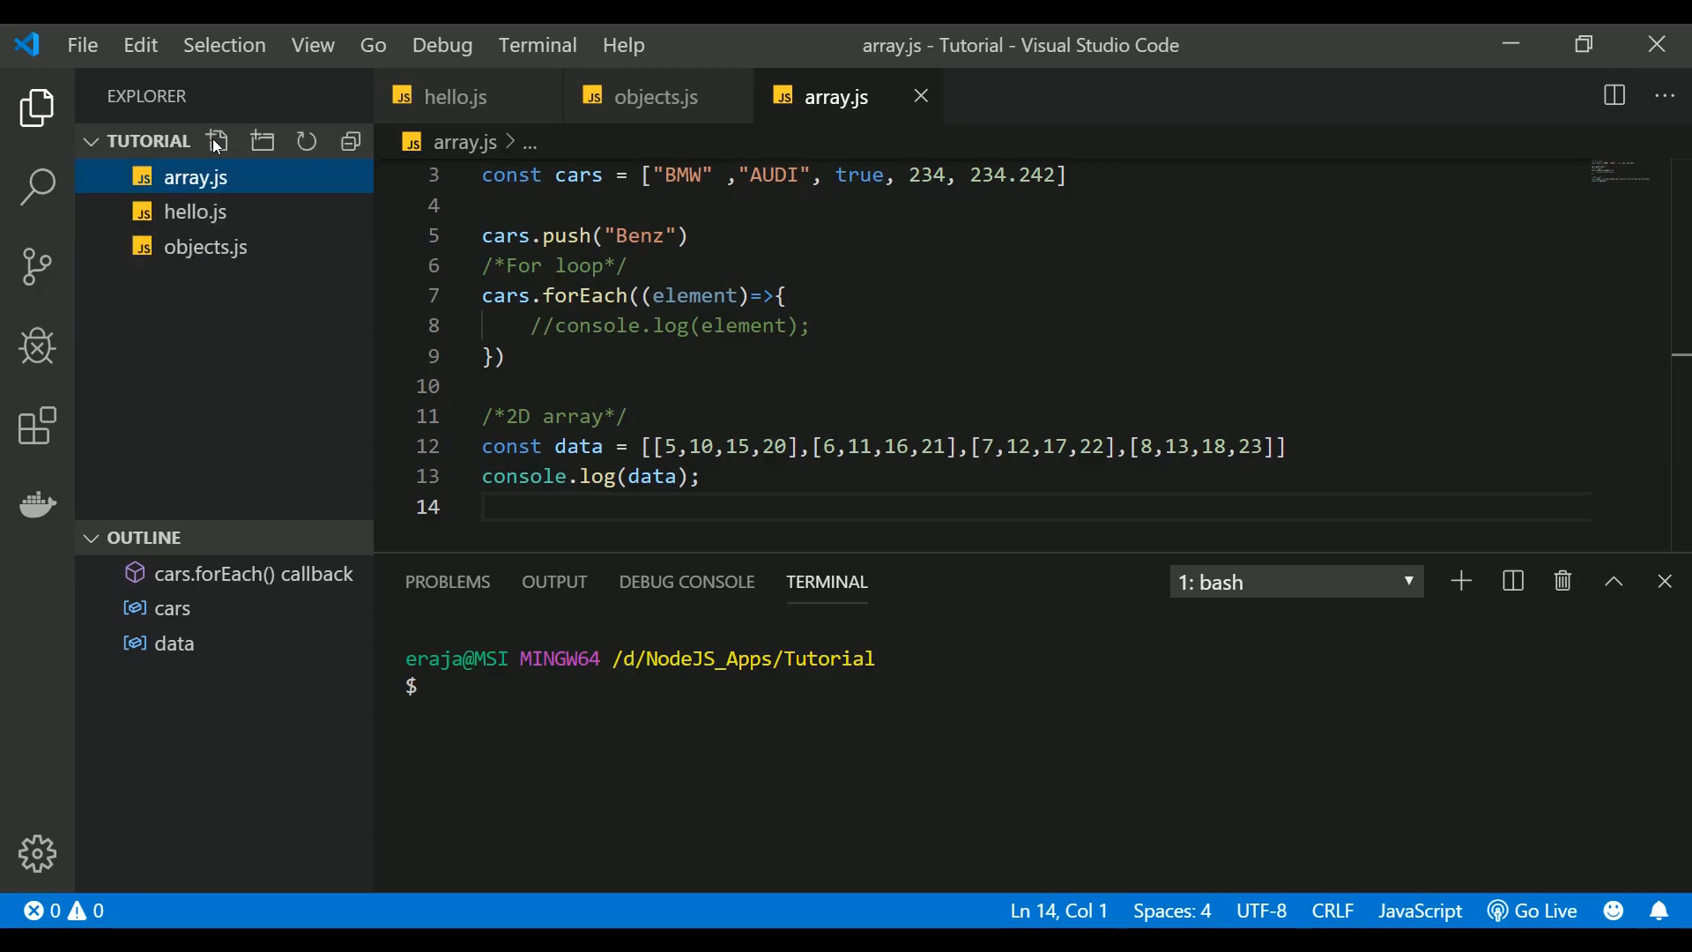
{"action": "left_click", "coordinate": [217, 141]}
{"action": "type", "text": "const Pe"}
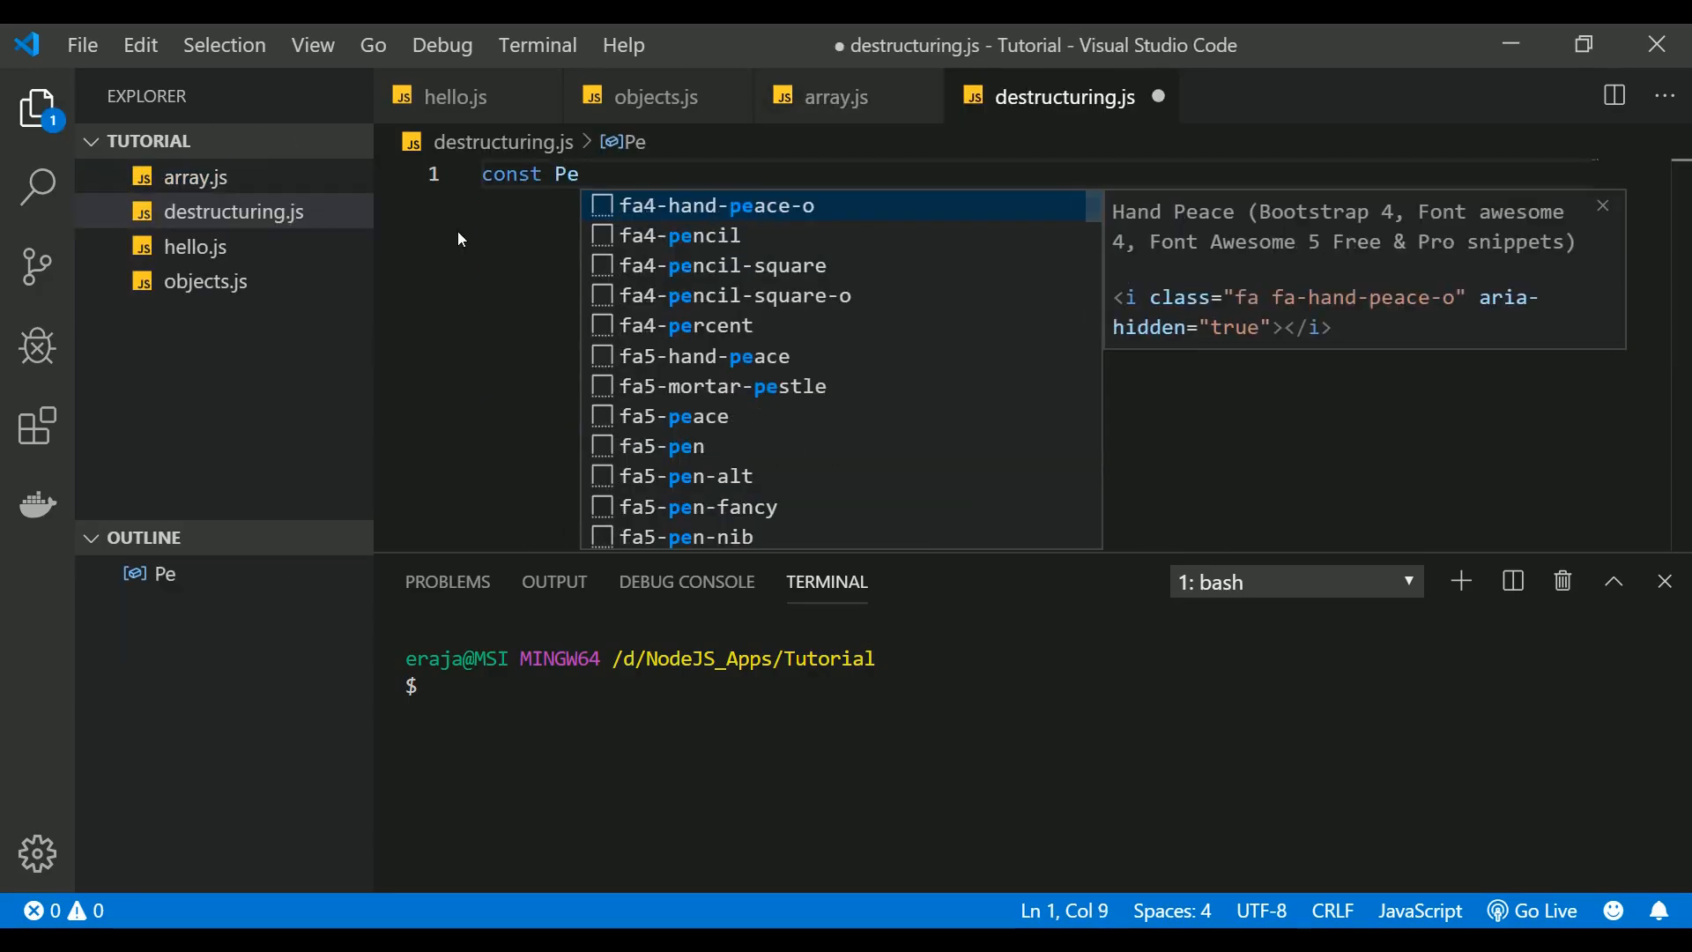
Step: Write const Person with name "Mike", age 34 and a greet() logging the name
{"action": "type", "text": "rson = {"}
{"action": "type", "text": "name"}
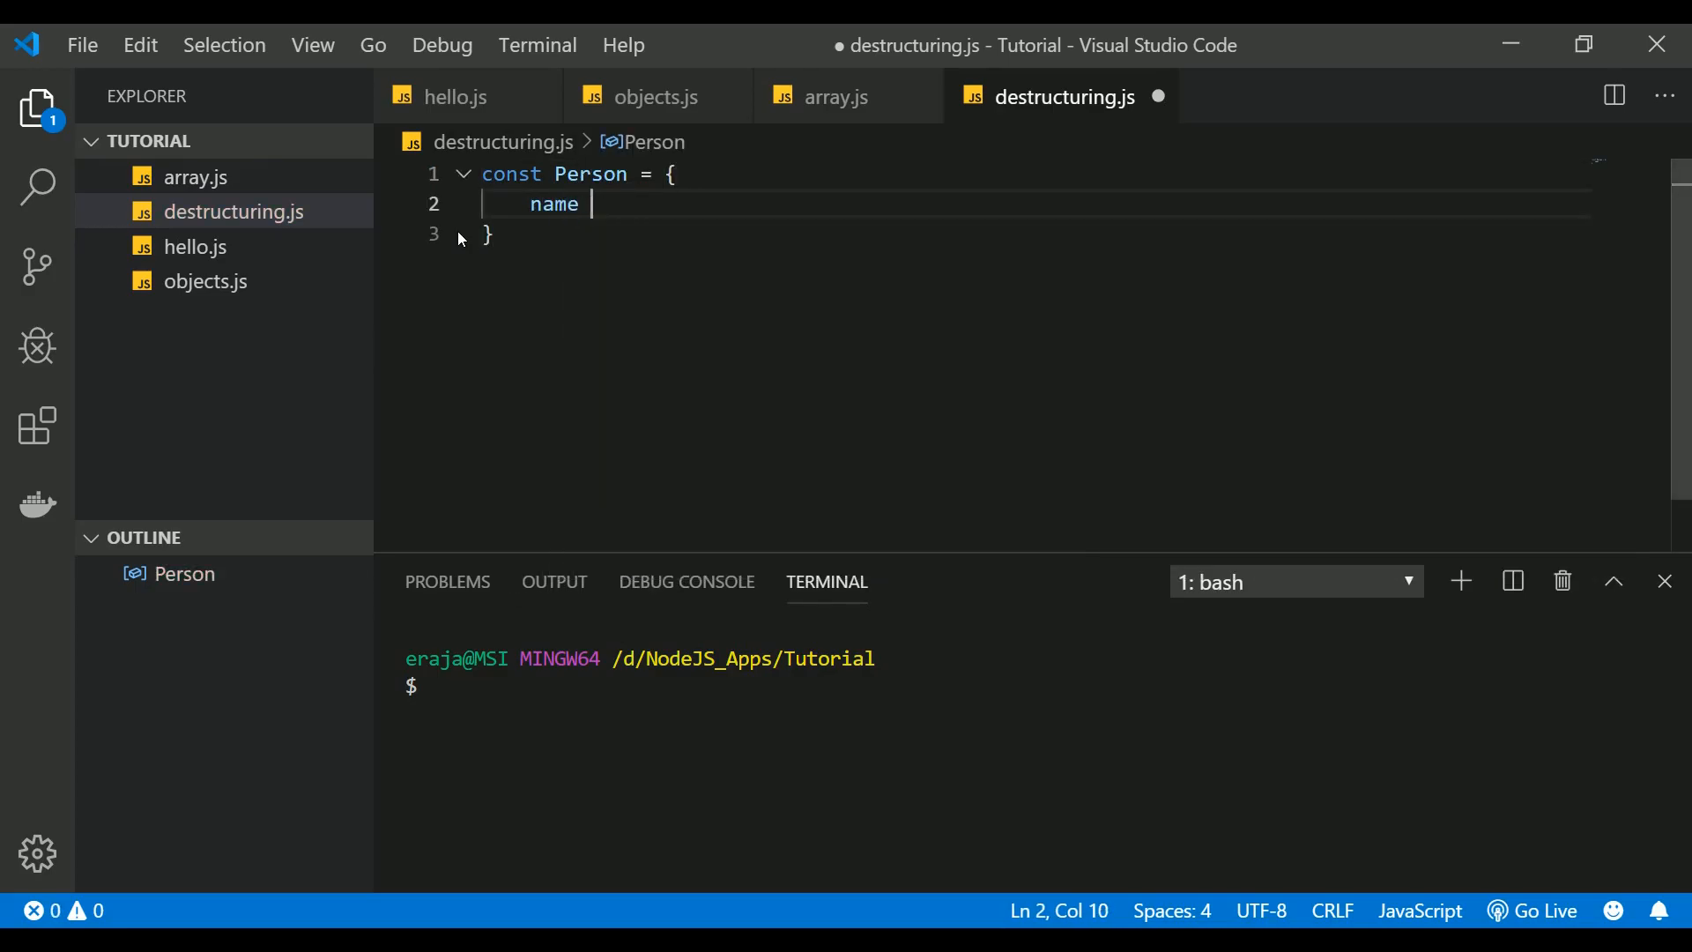
{"action": "type", "text": ": \"Mik\""}
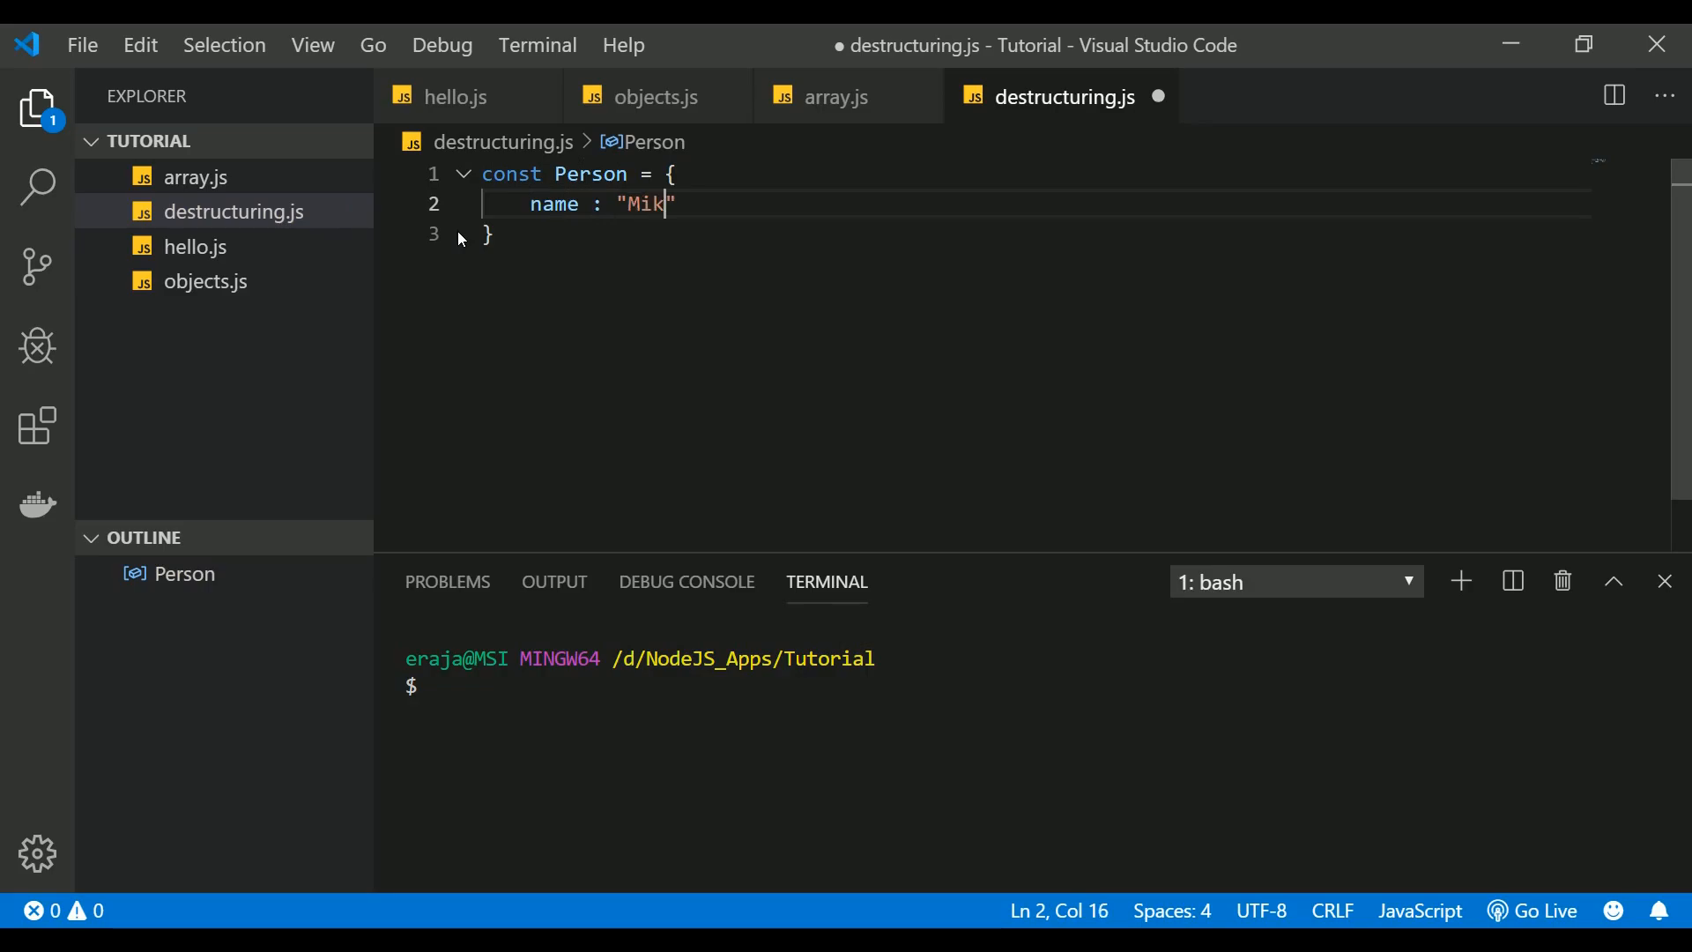
{"action": "type", "text": "e,"}
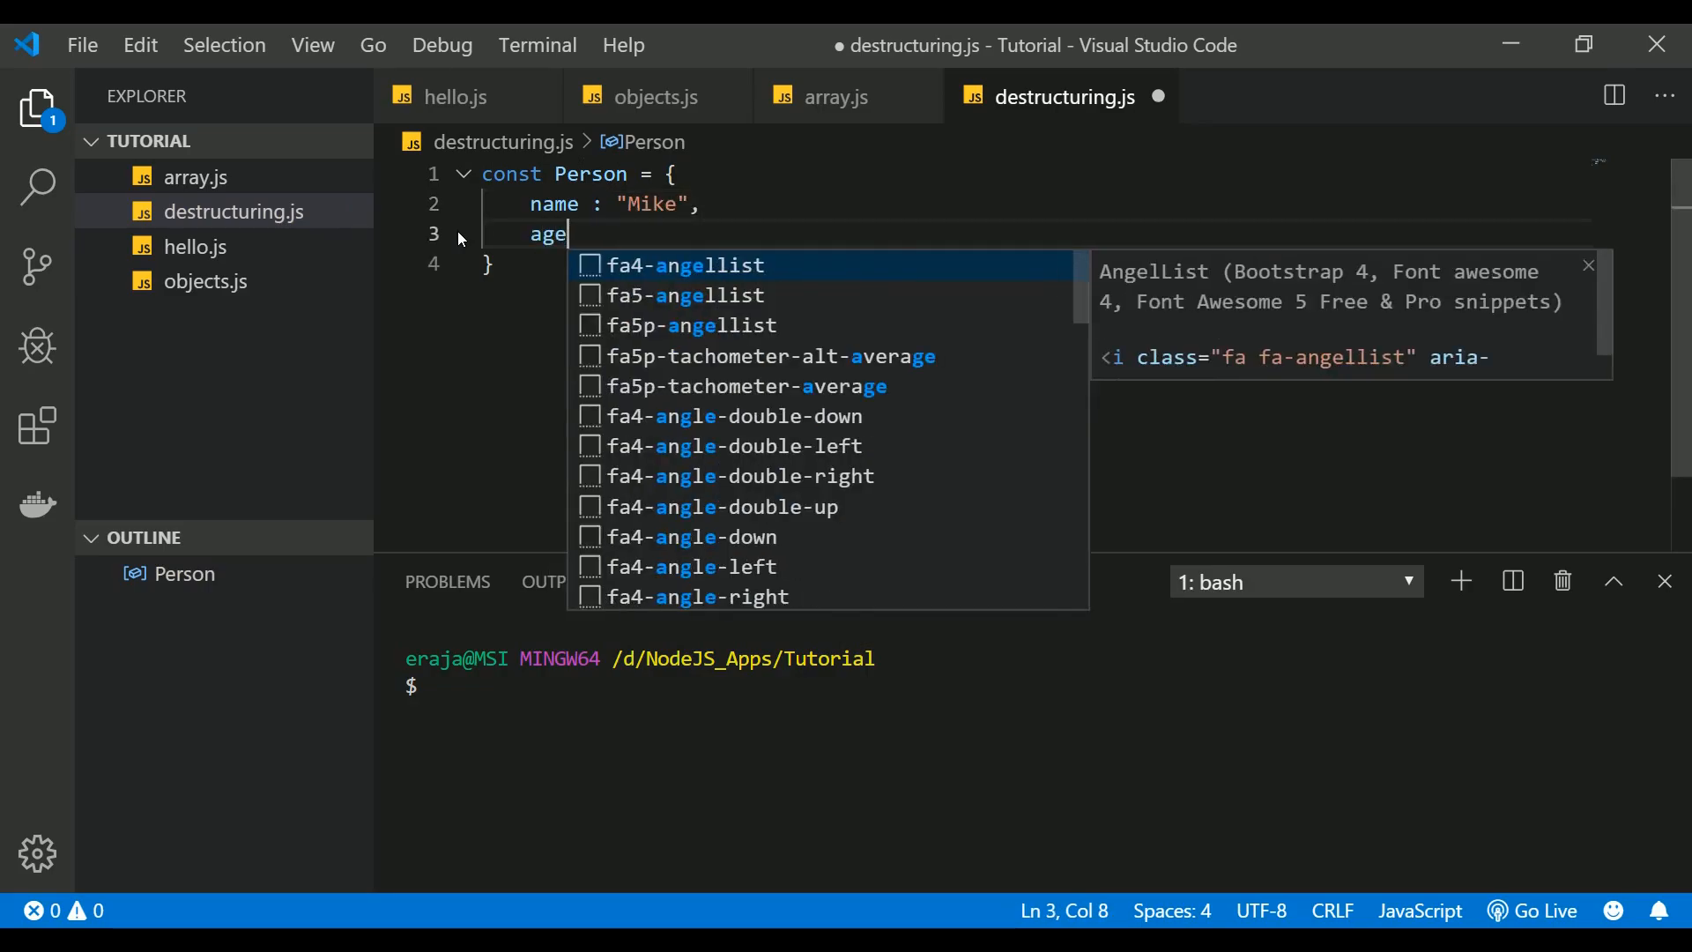
{"action": "type", "text": ": 34"}
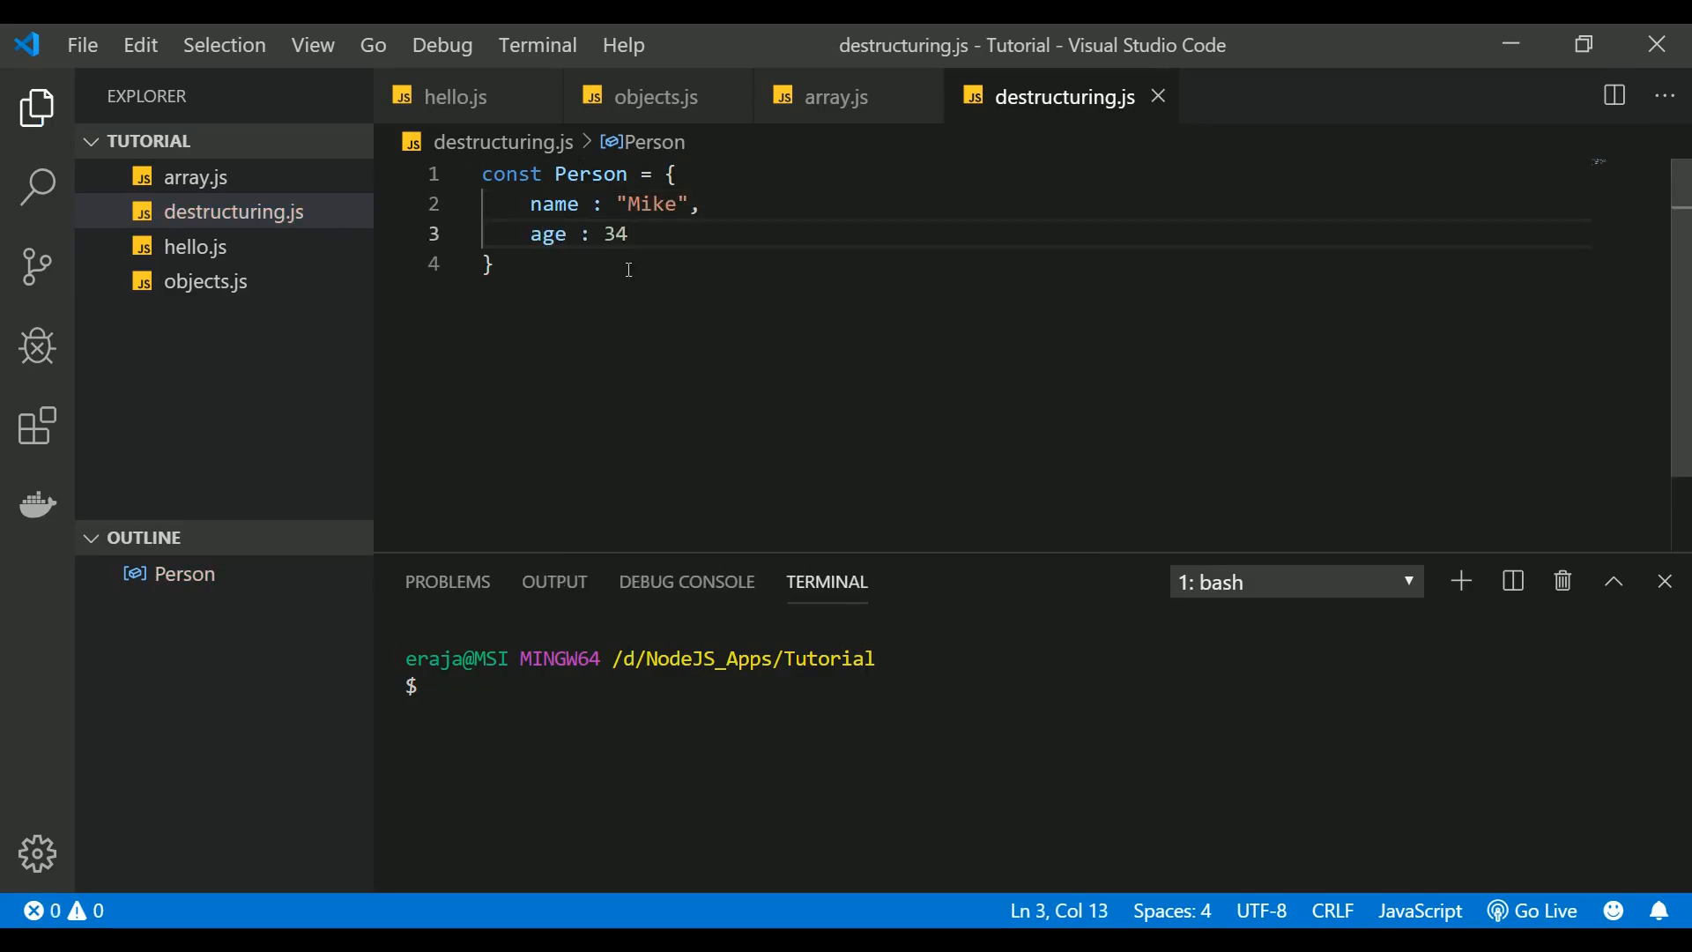
{"action": "type", "text": "gret"}
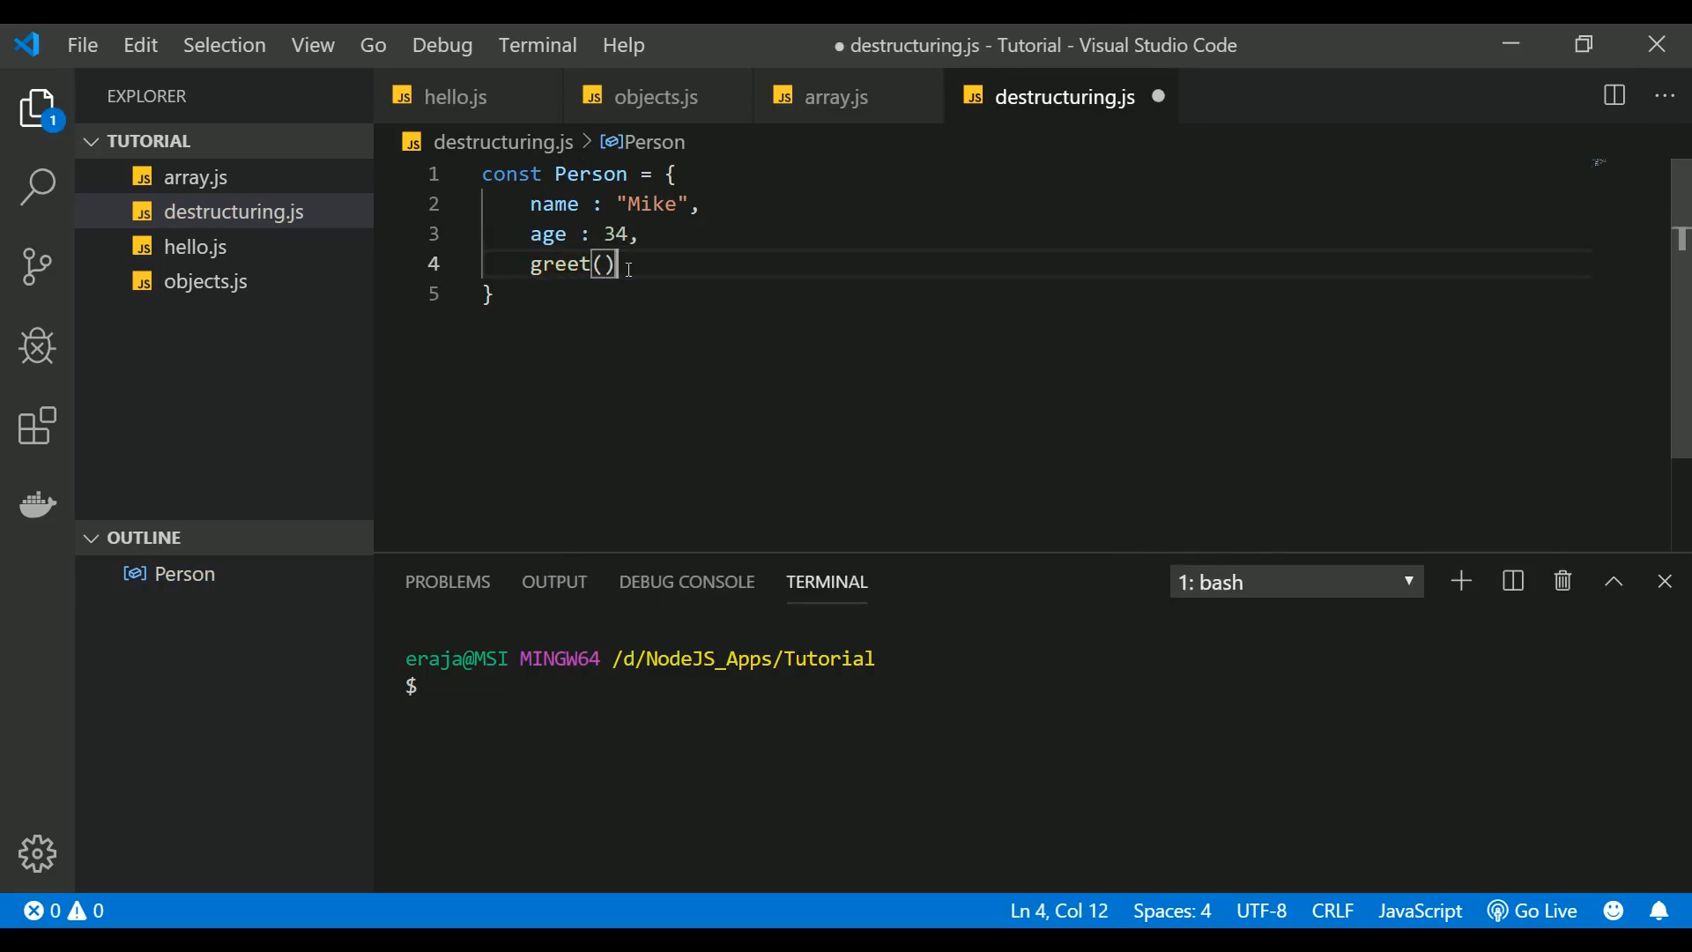
{"action": "type", "text": "{"}
{"action": "type", "text": "console.log(\"I'm \"+ this.name);"}
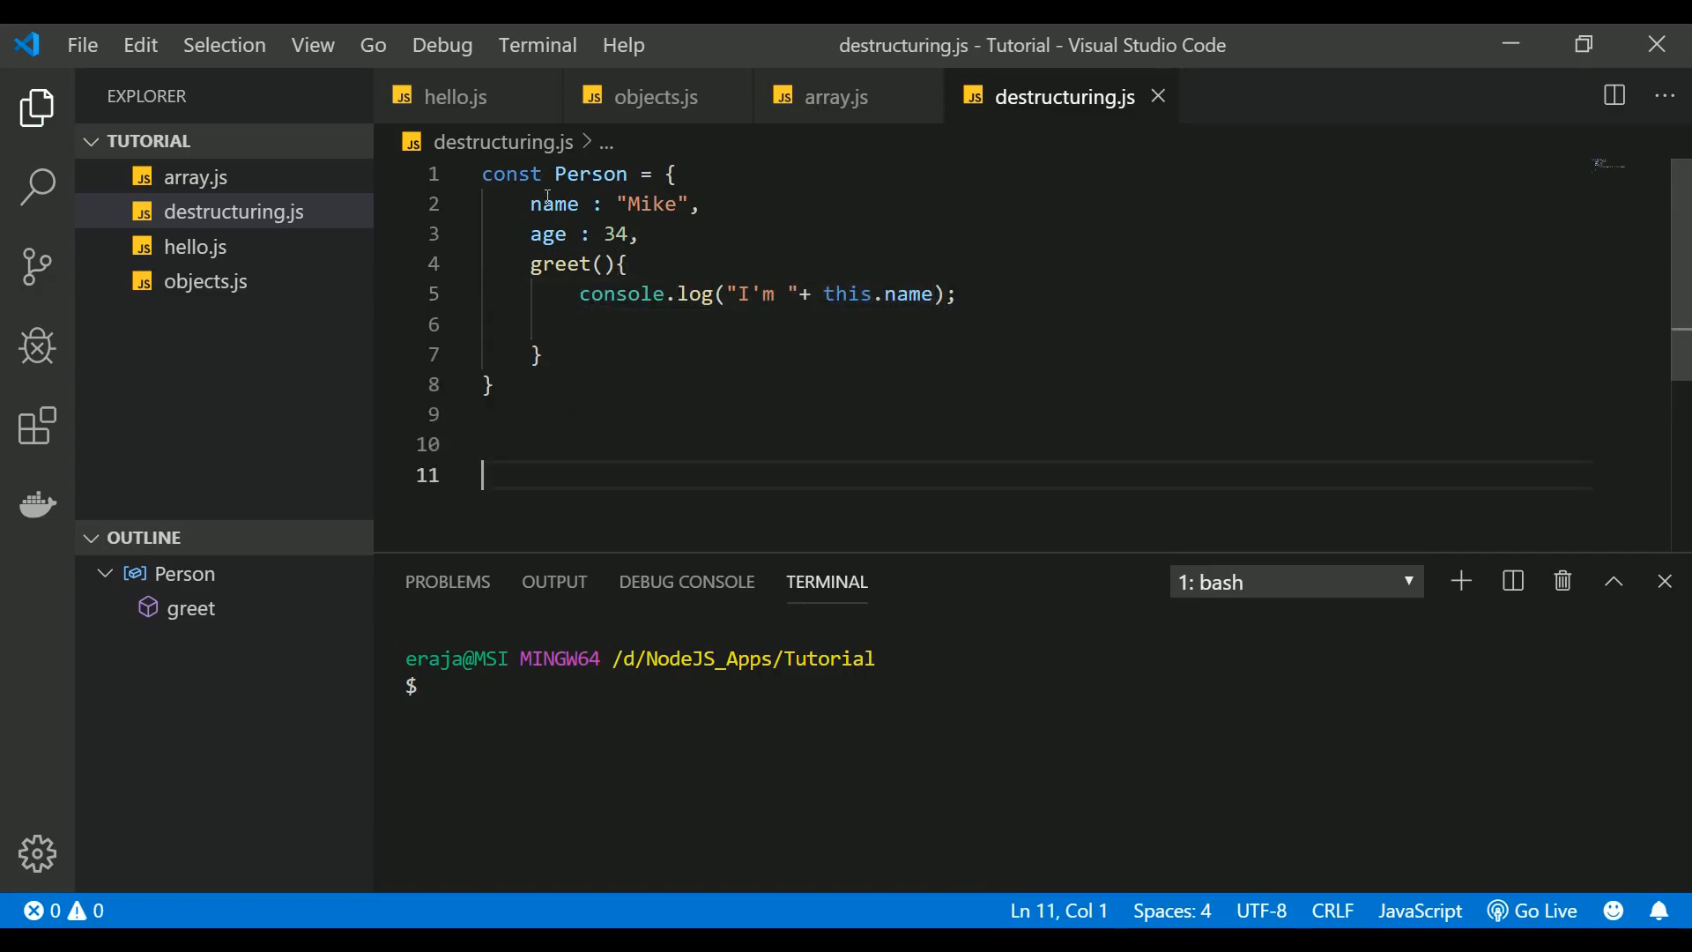
{"action": "double_click", "coordinate": [553, 204]}
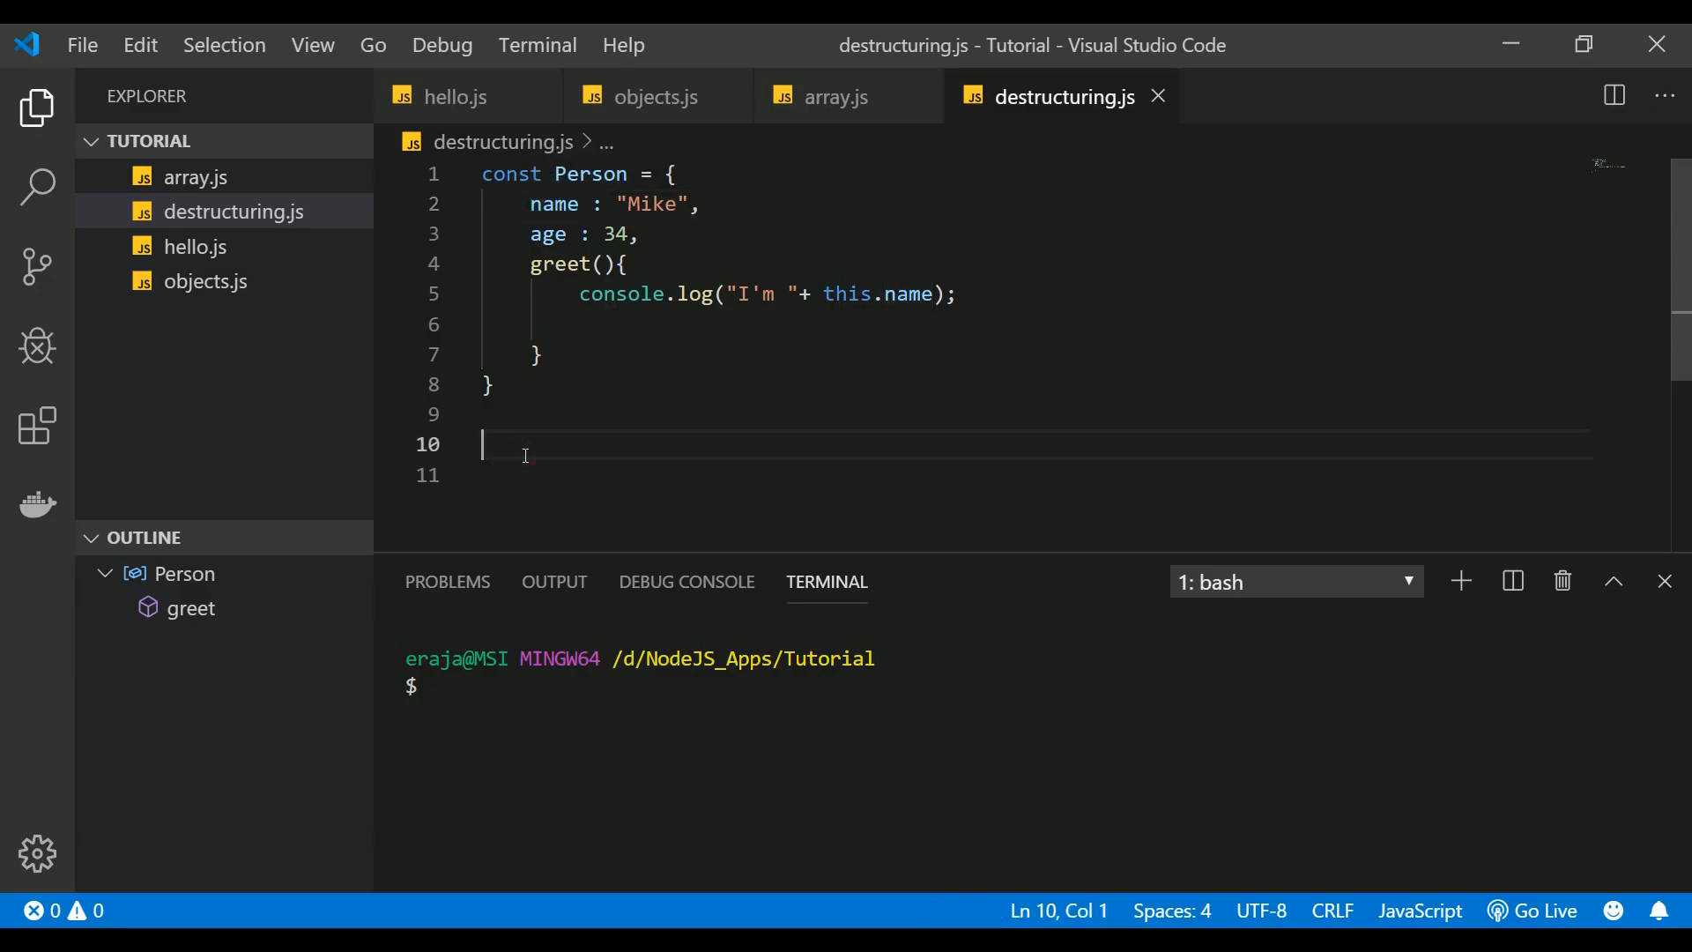
Step: Replace a trial Person.name line with the statement const {} = Person; and save
{"action": "type", "text": "Person.na"}
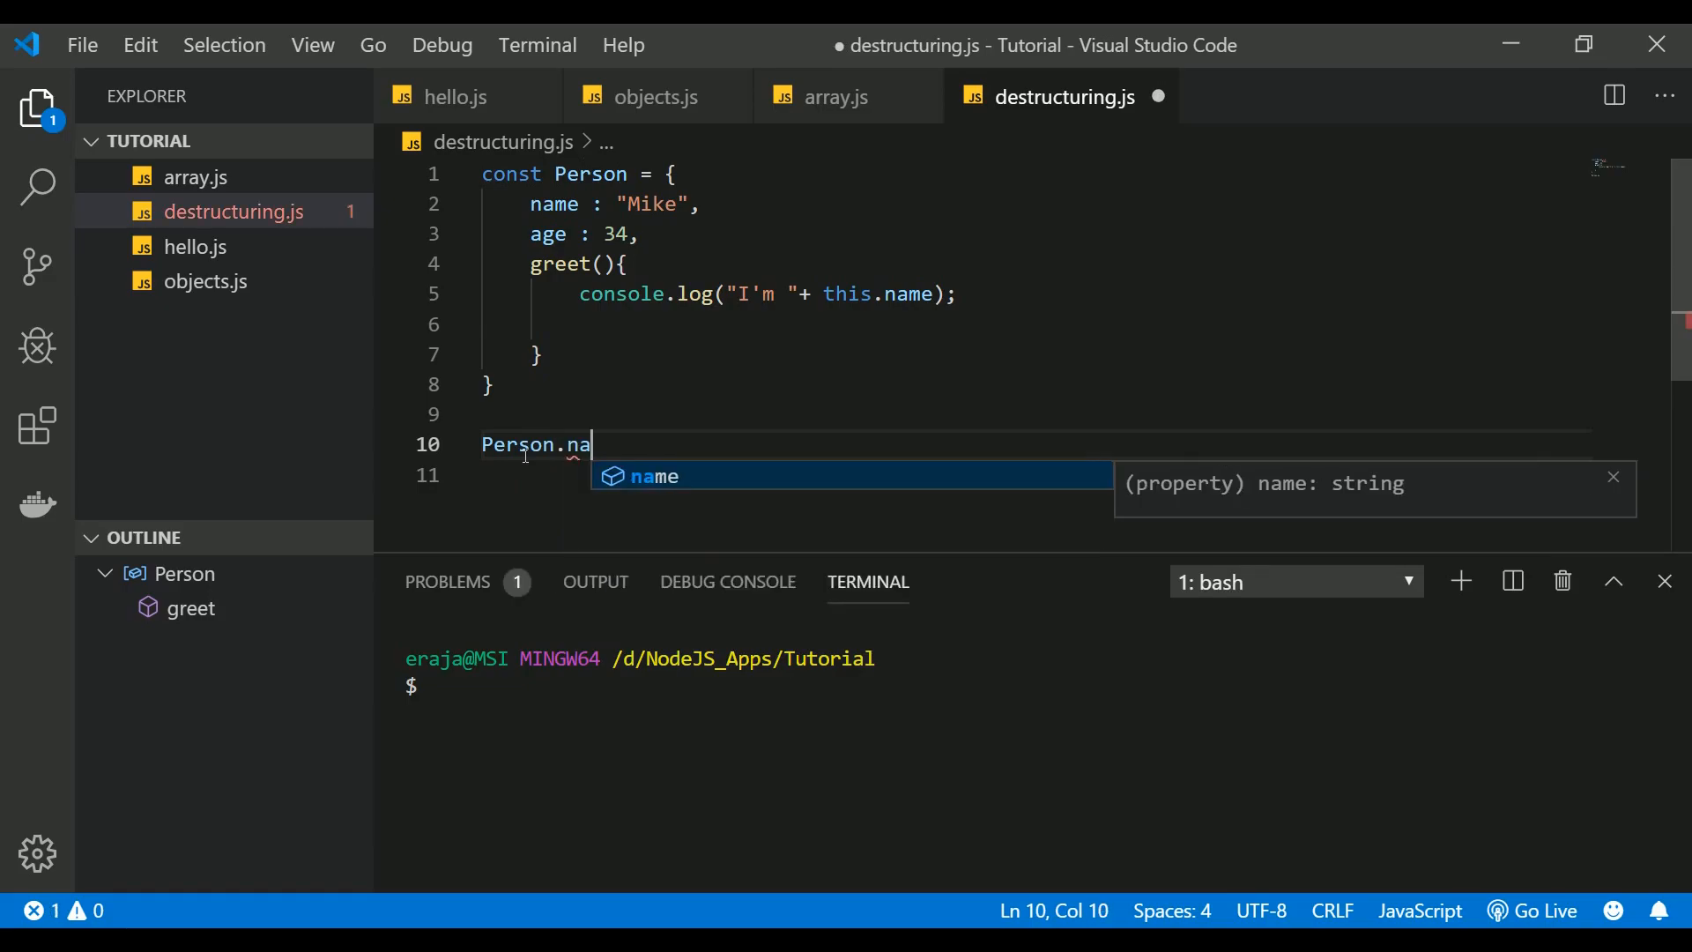
{"action": "key", "text": "Tab"}
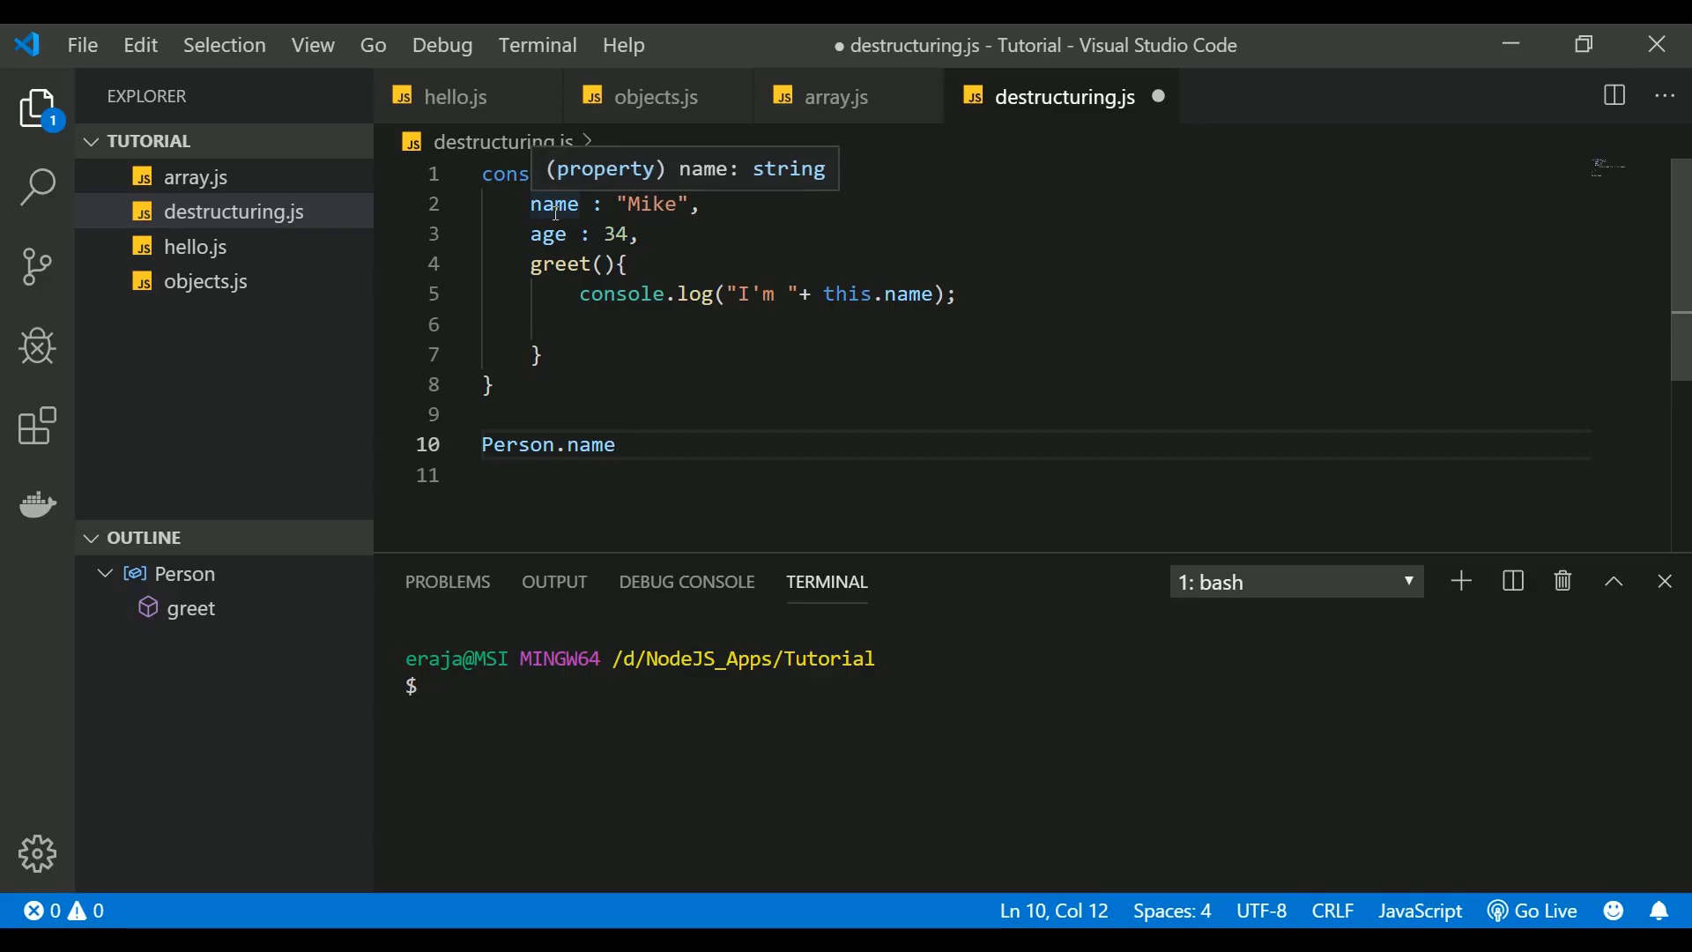
{"action": "type", "text": "con"}
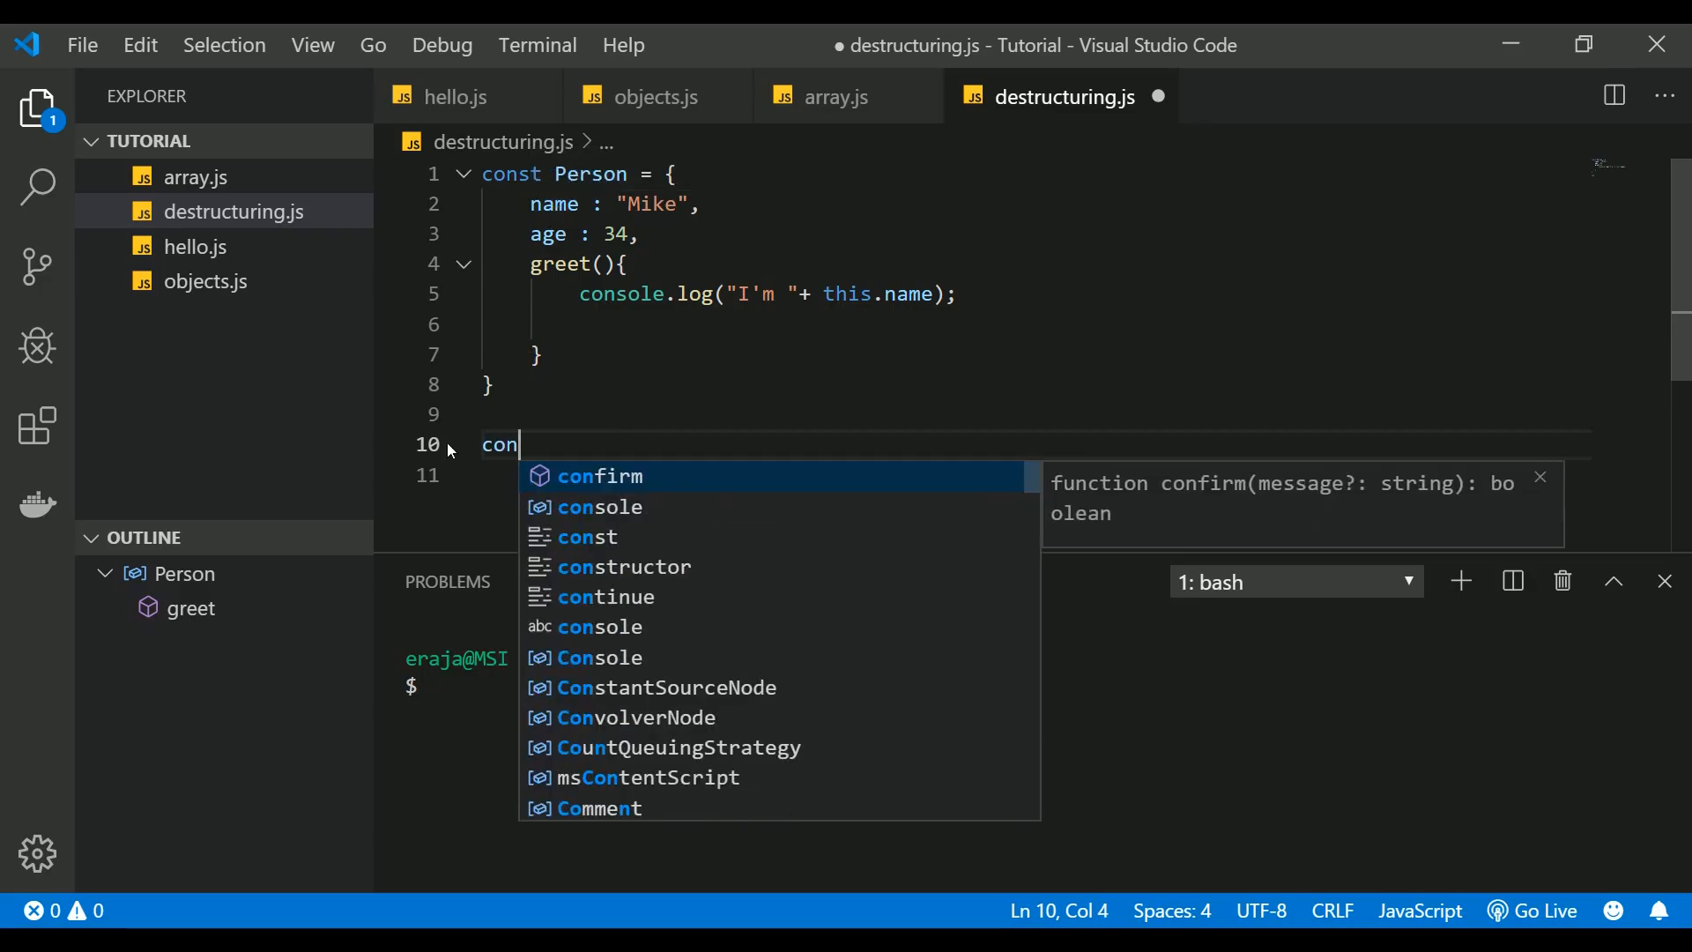
{"action": "type", "text": "st"}
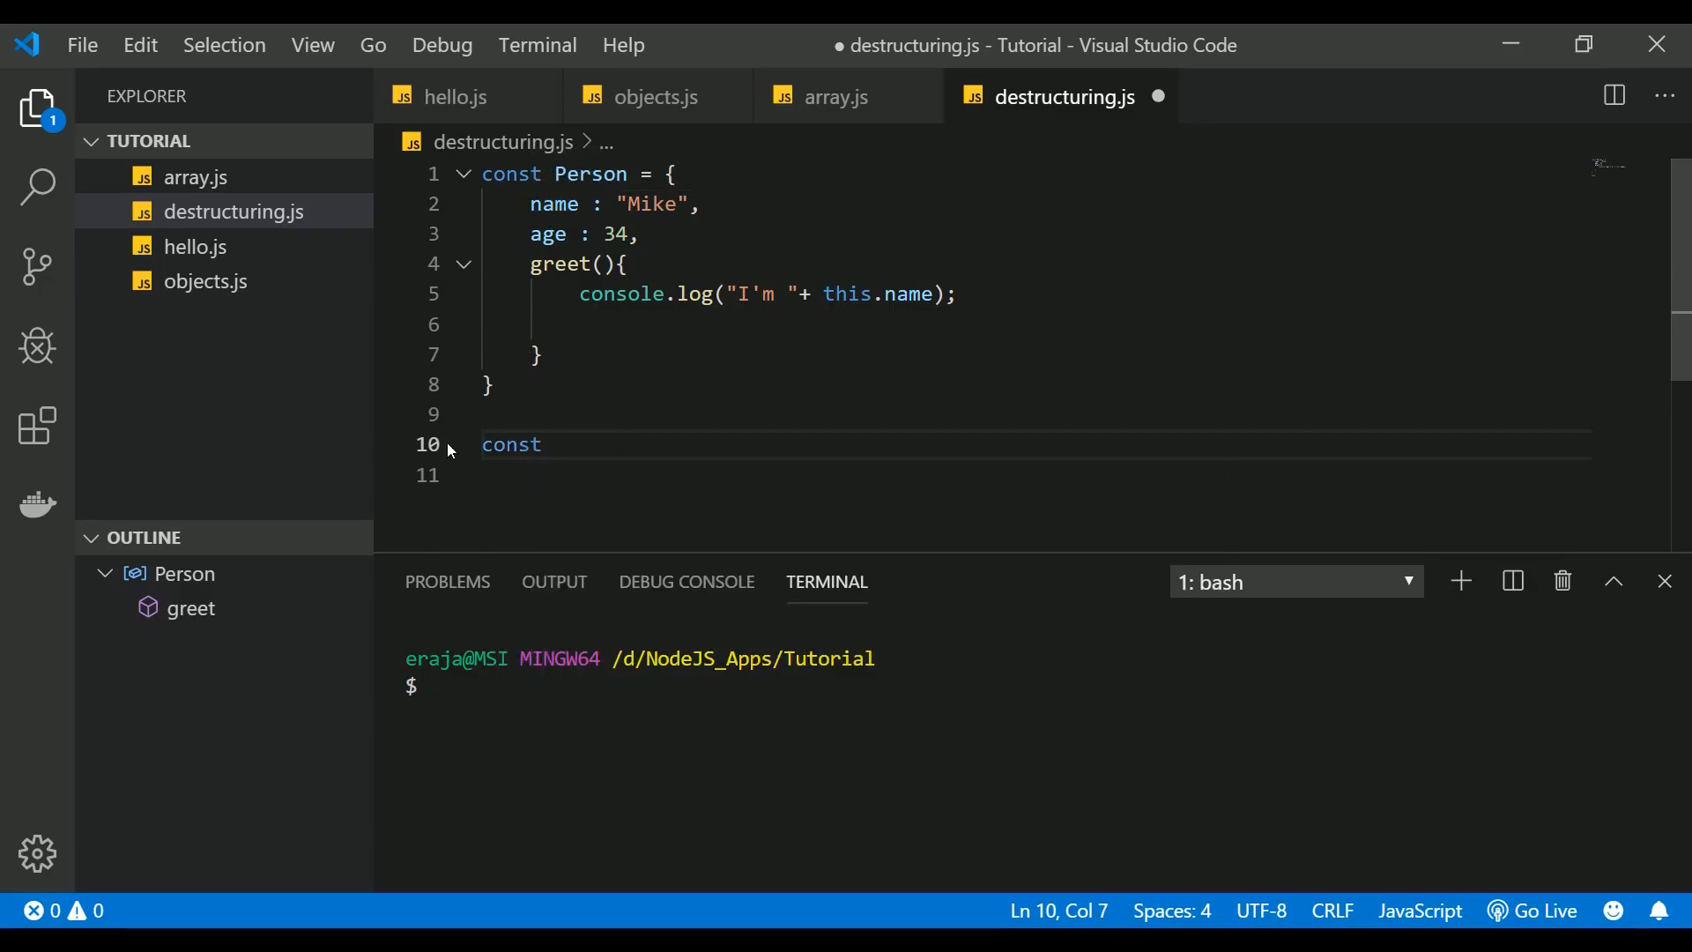
{"action": "type", "text": "{} ="}
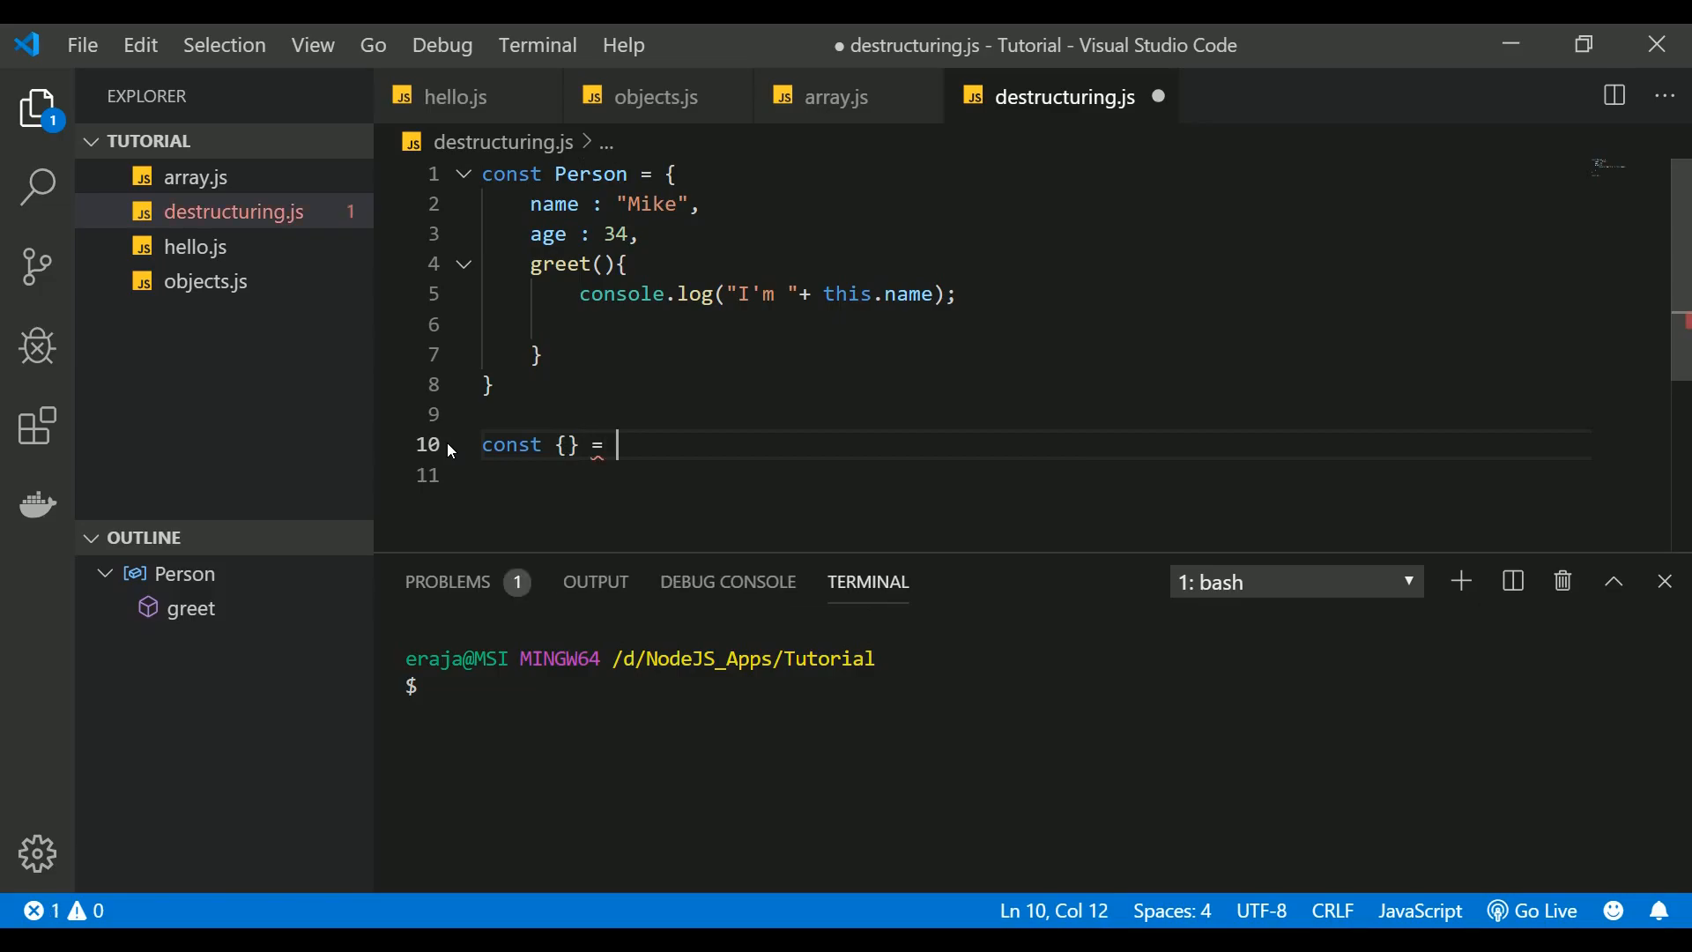
{"action": "type", "text": "Person"}
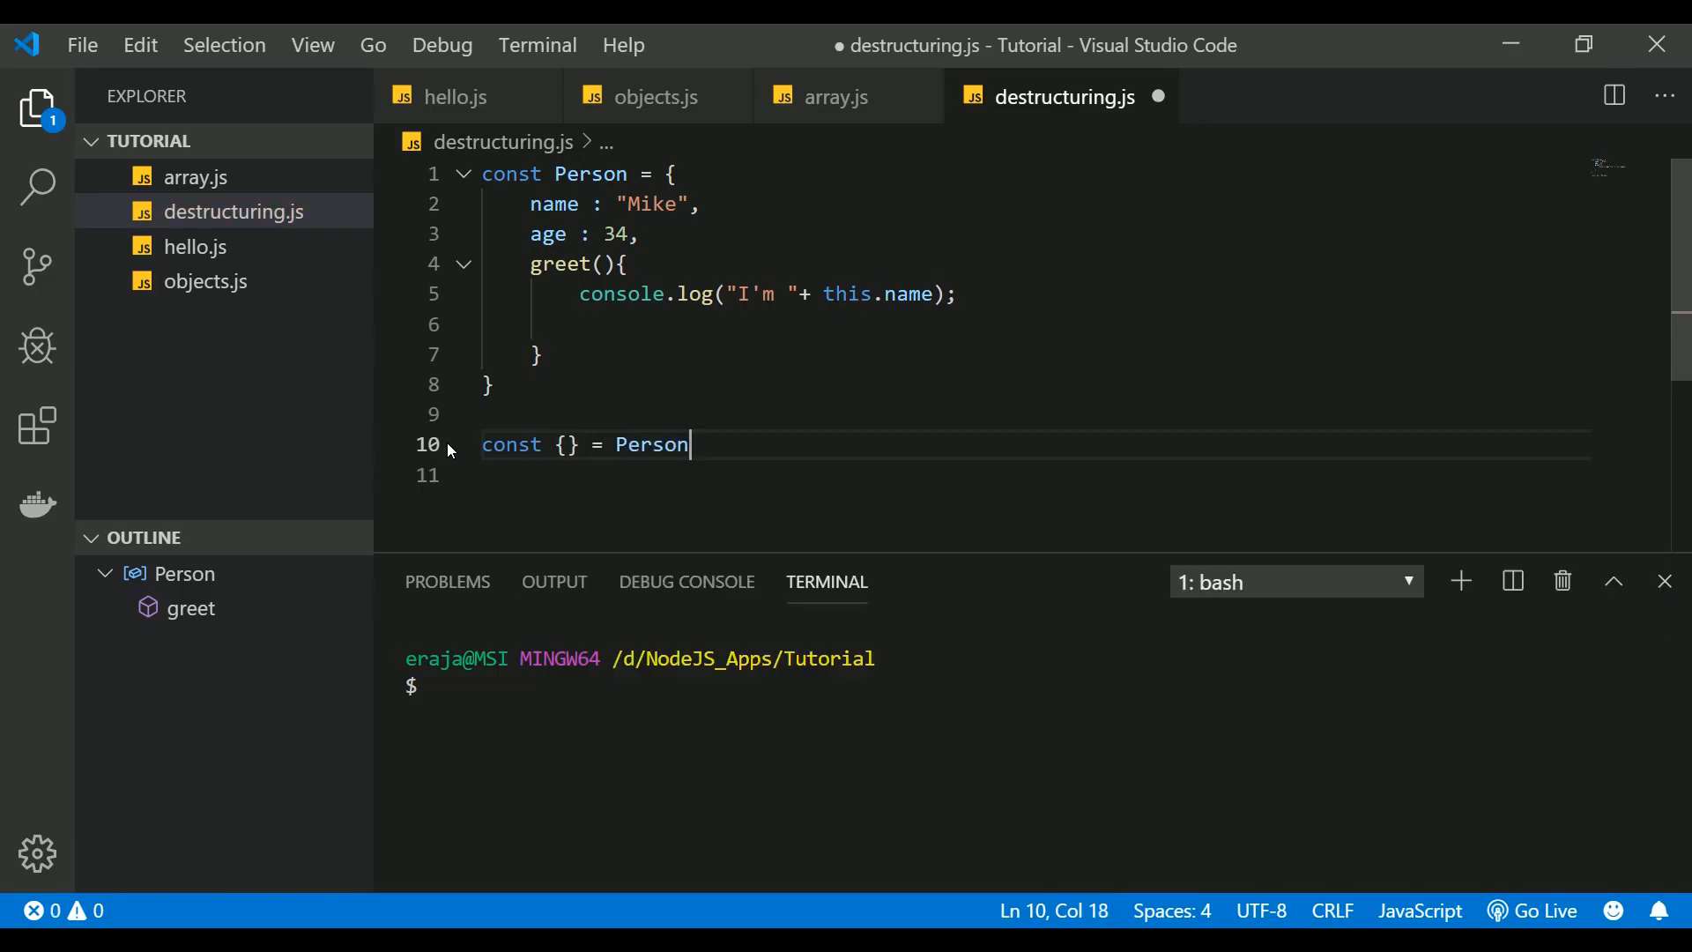
{"action": "type", "text": ";"}
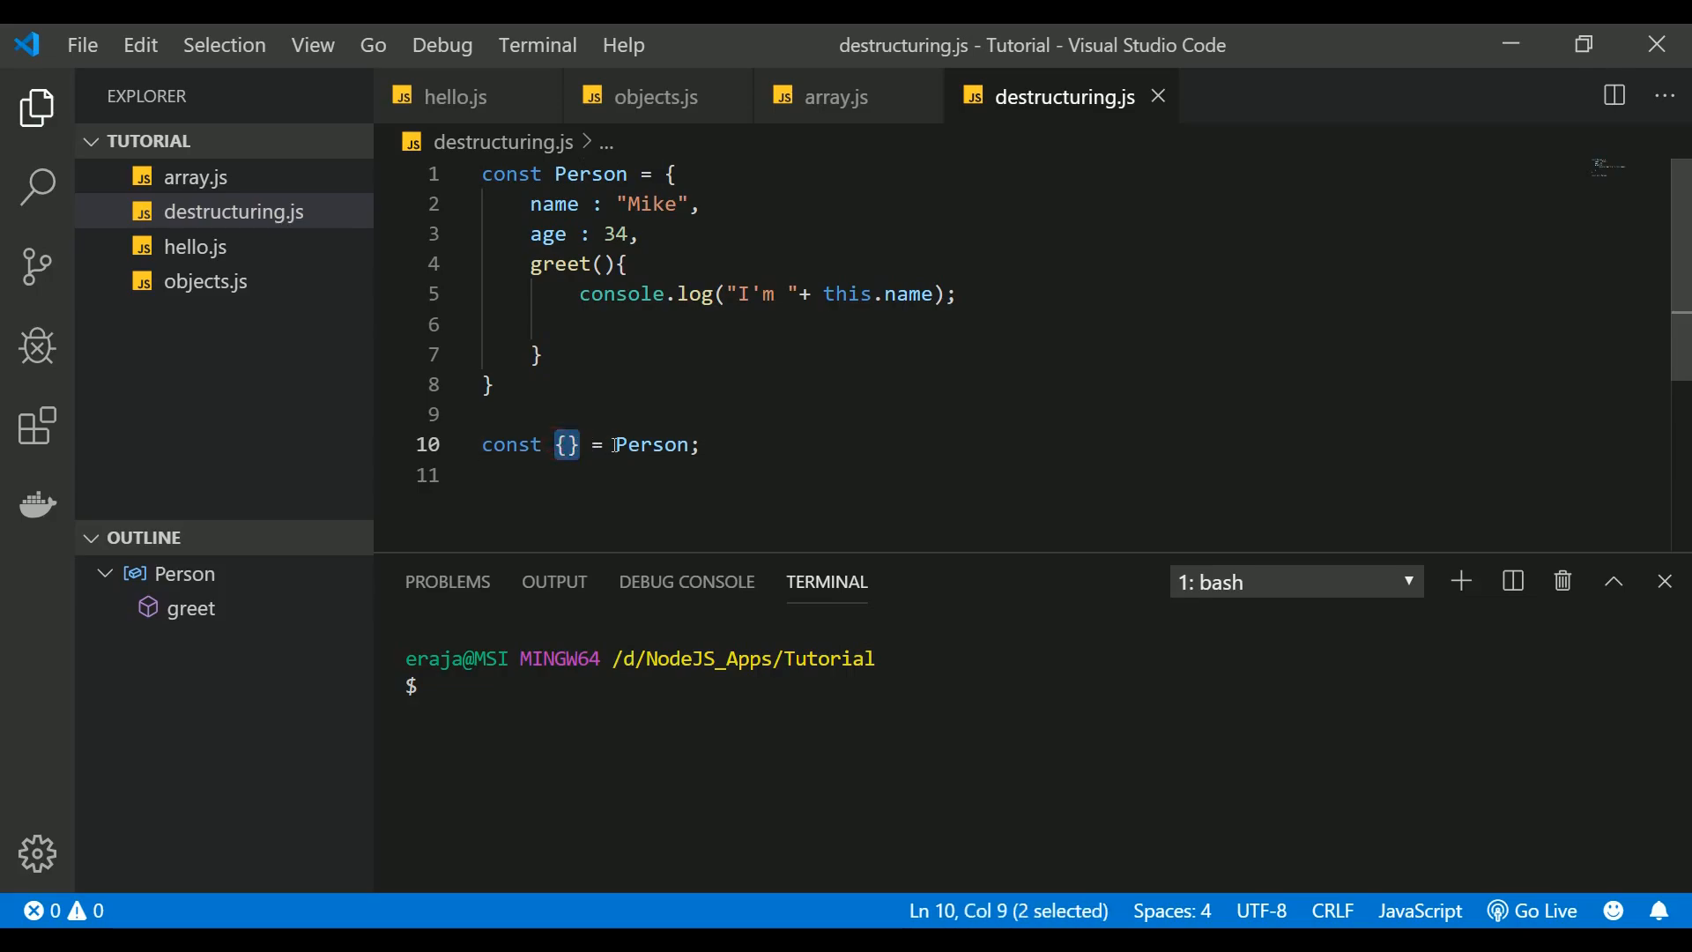
Step: Destructure name from Person, add console.log(name), and run node destructuring.js to print Mike
{"action": "double_click", "coordinate": [652, 443]}
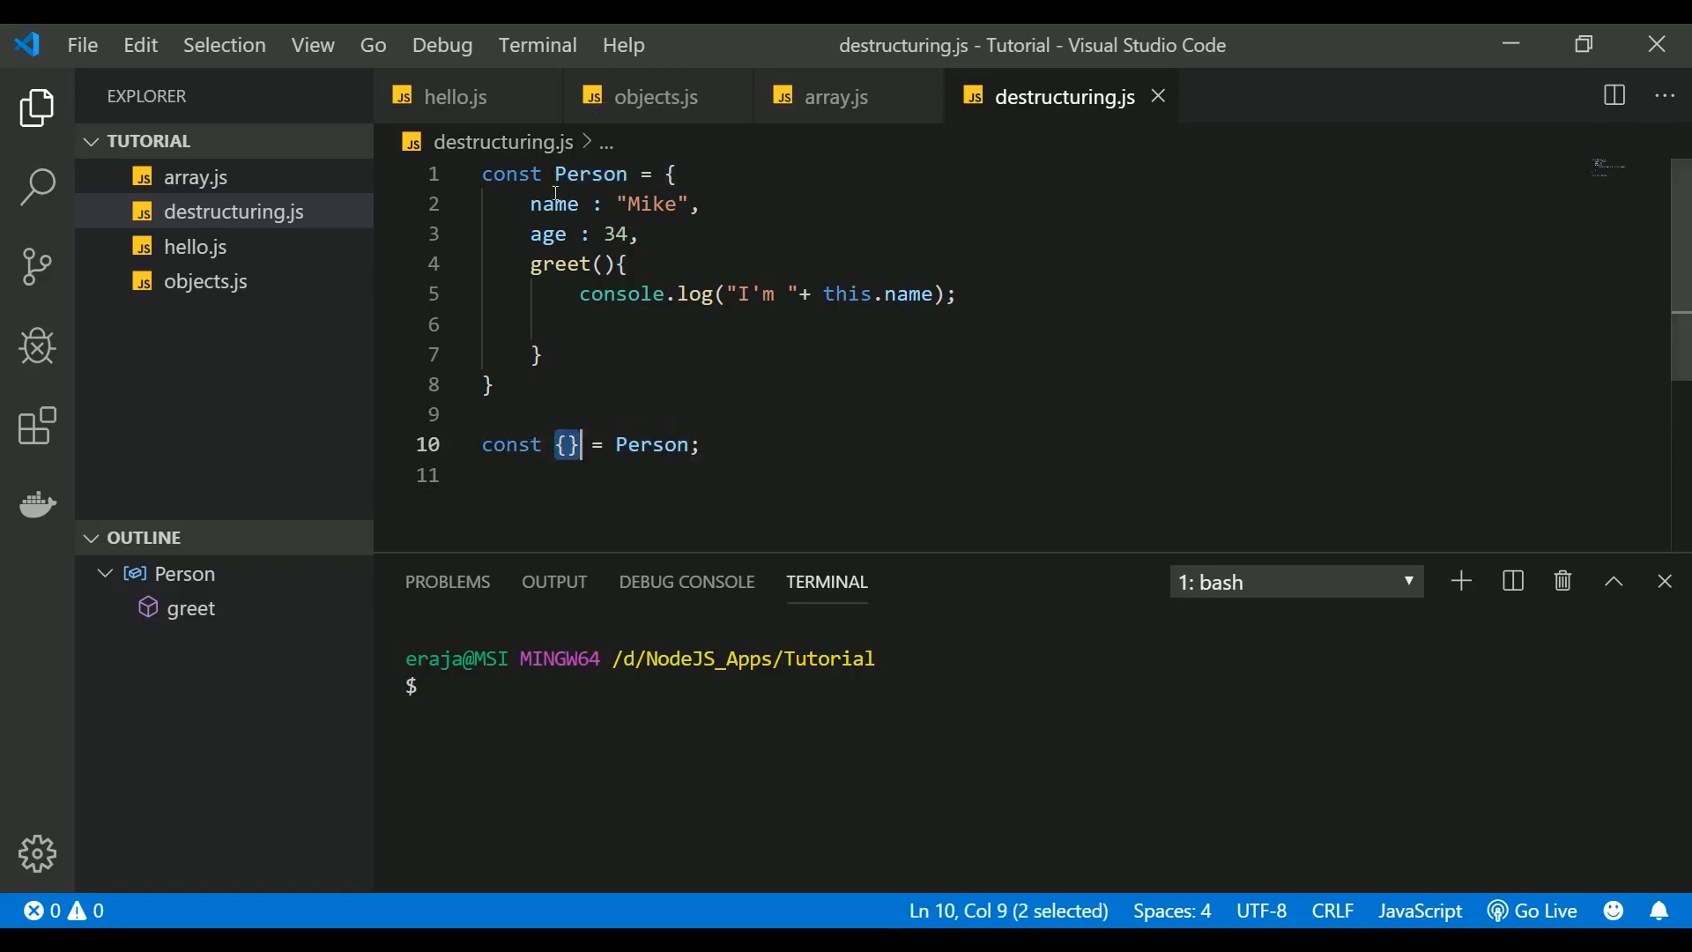
{"action": "double_click", "coordinate": [554, 204]}
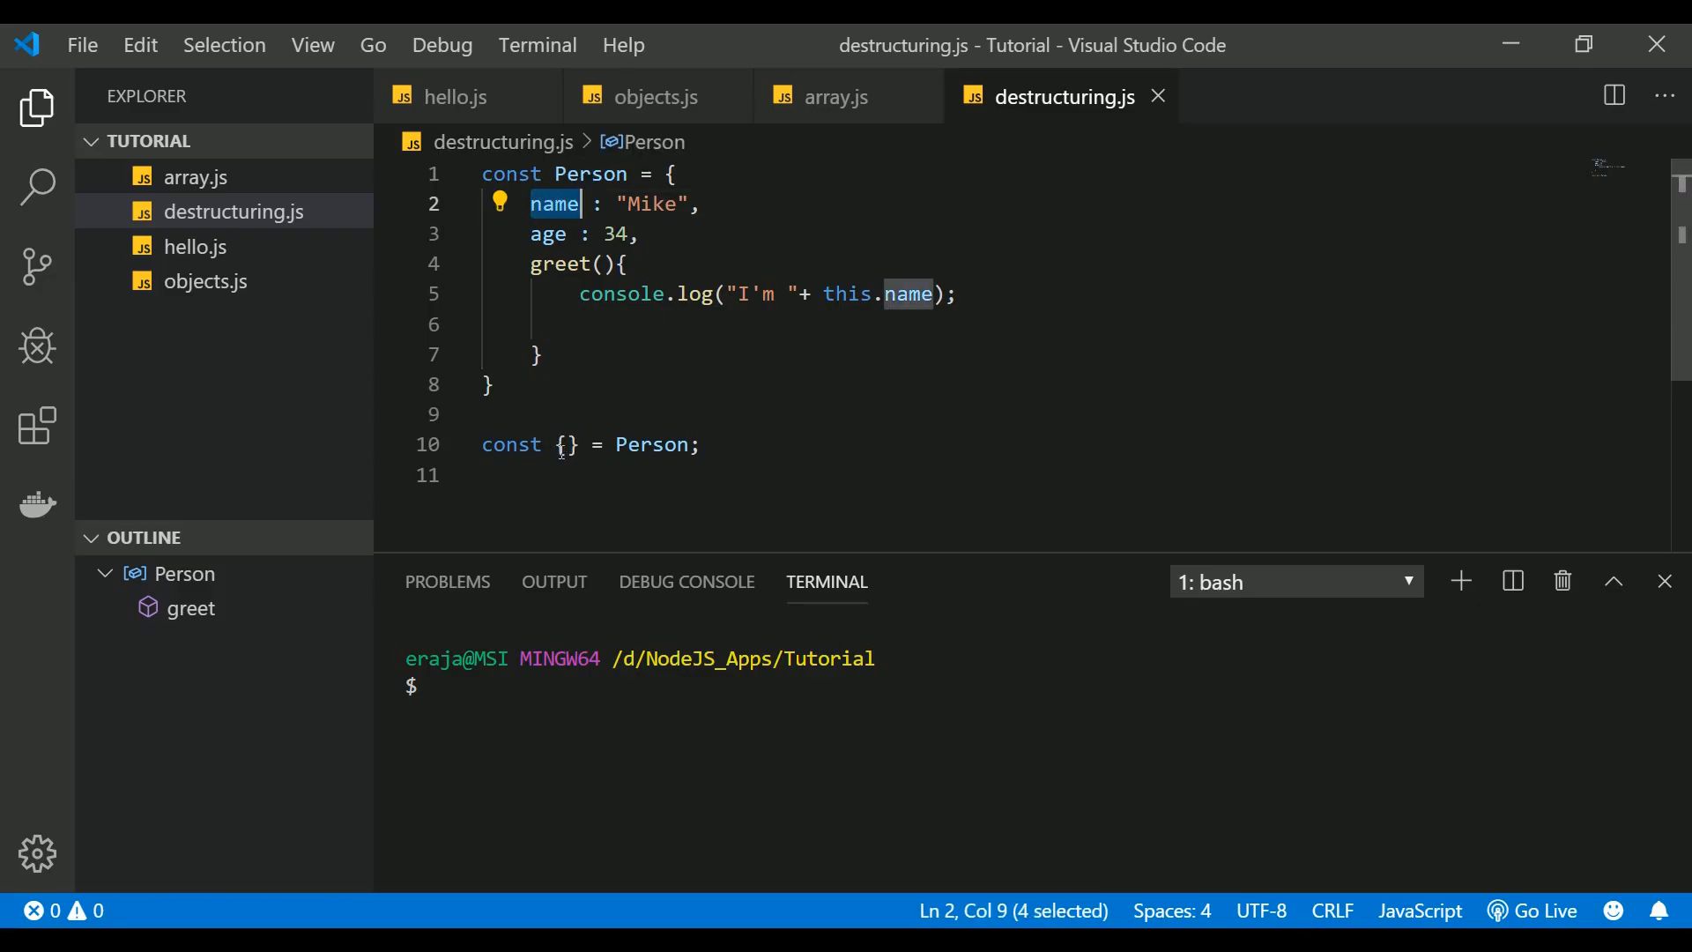
{"action": "type", "text": "name"}
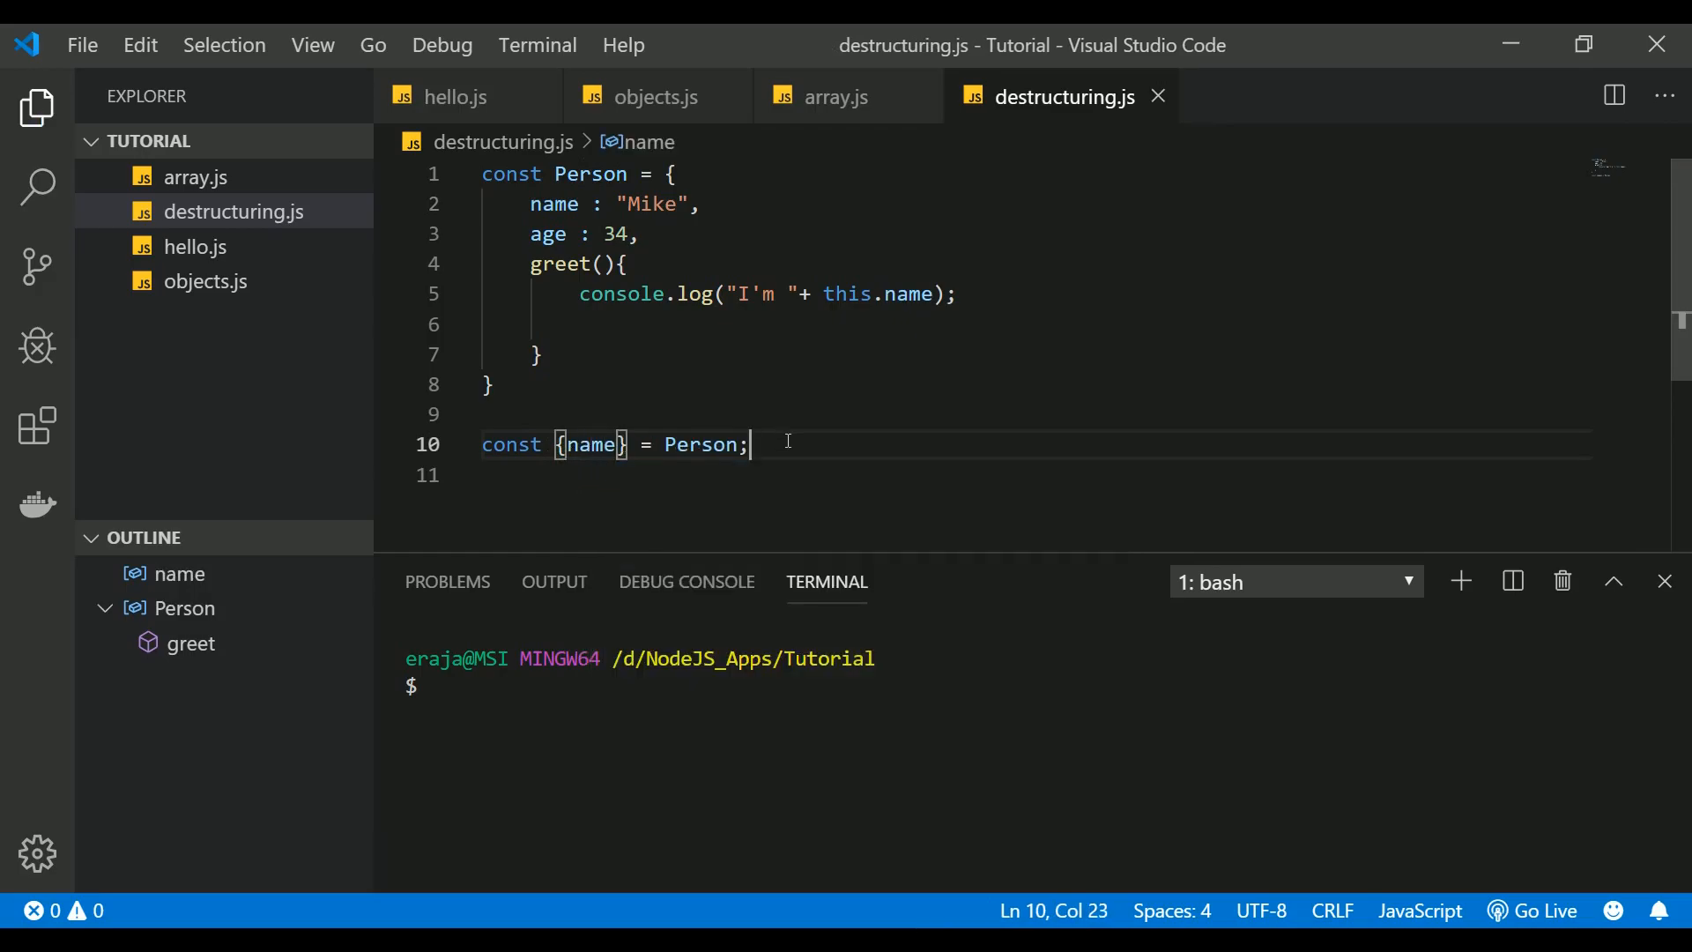
{"action": "type", "text": "log(name);"}
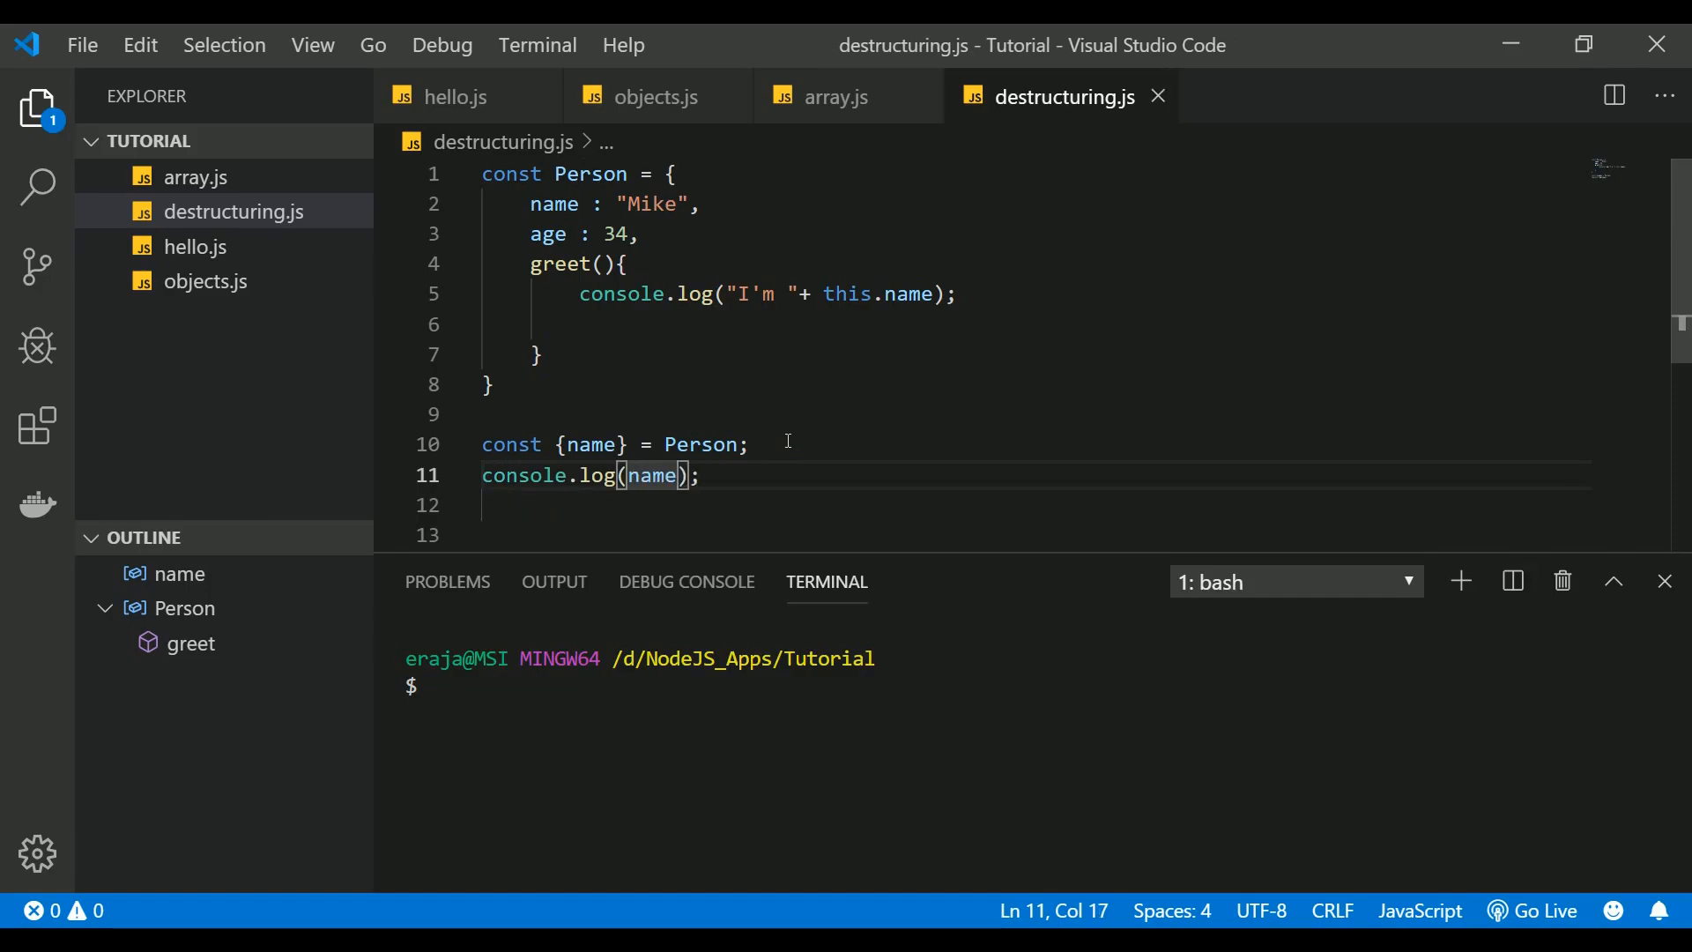
{"action": "type", "text": "node destructuring.js"}
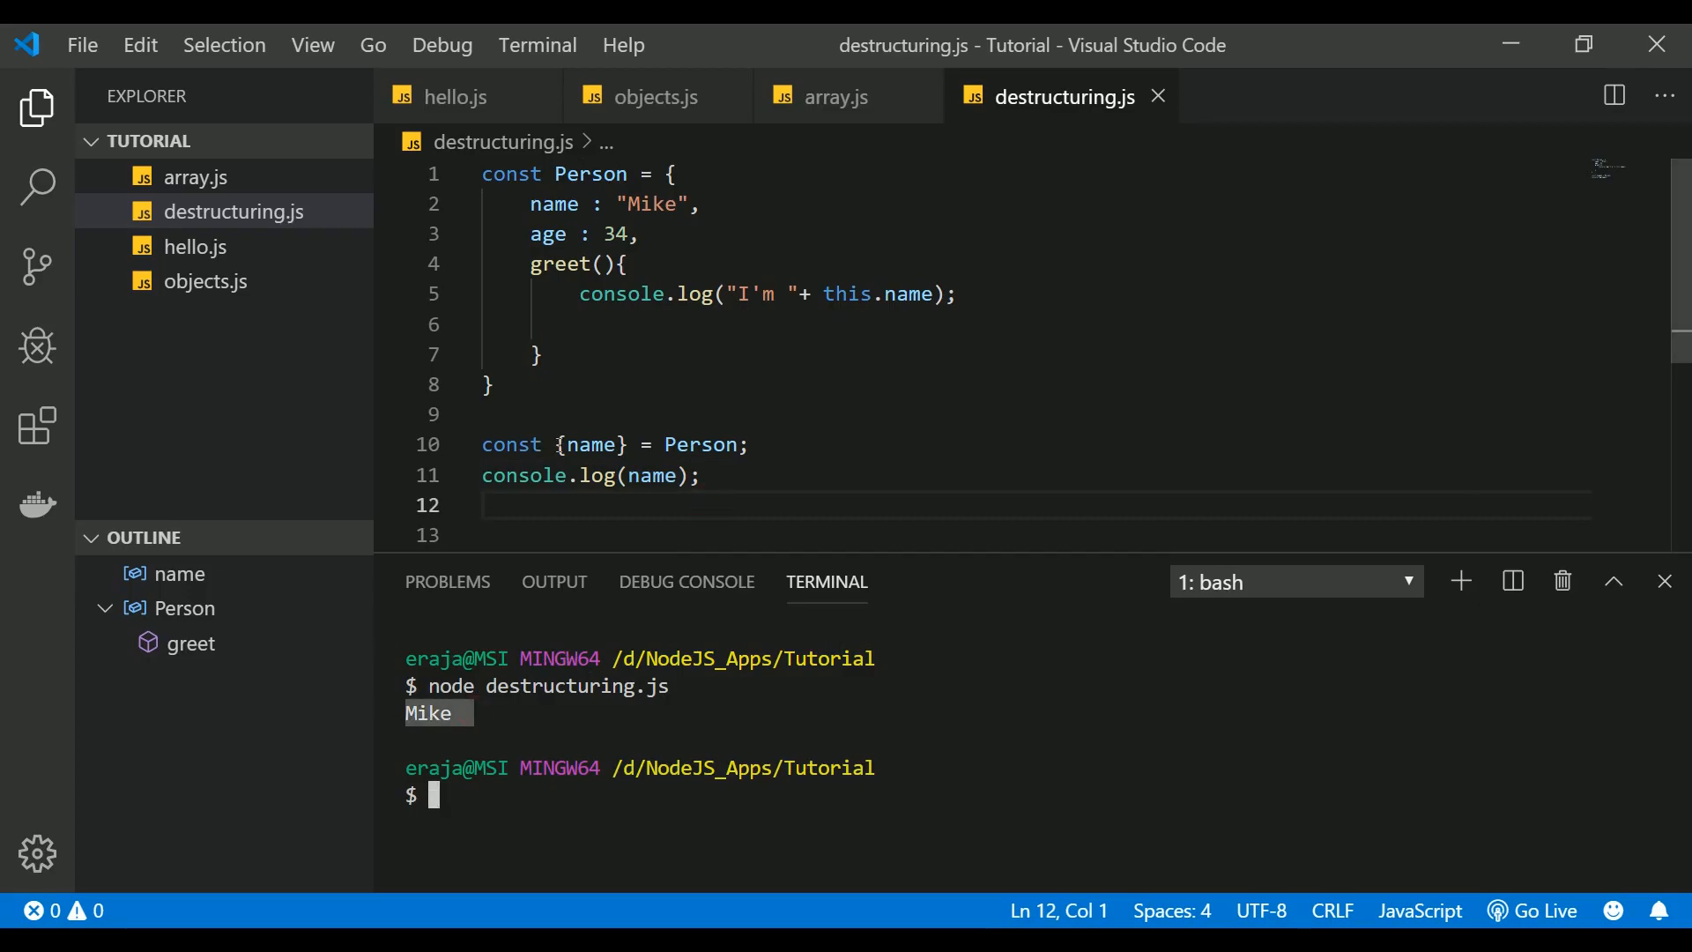
{"action": "double_click", "coordinate": [683, 444]}
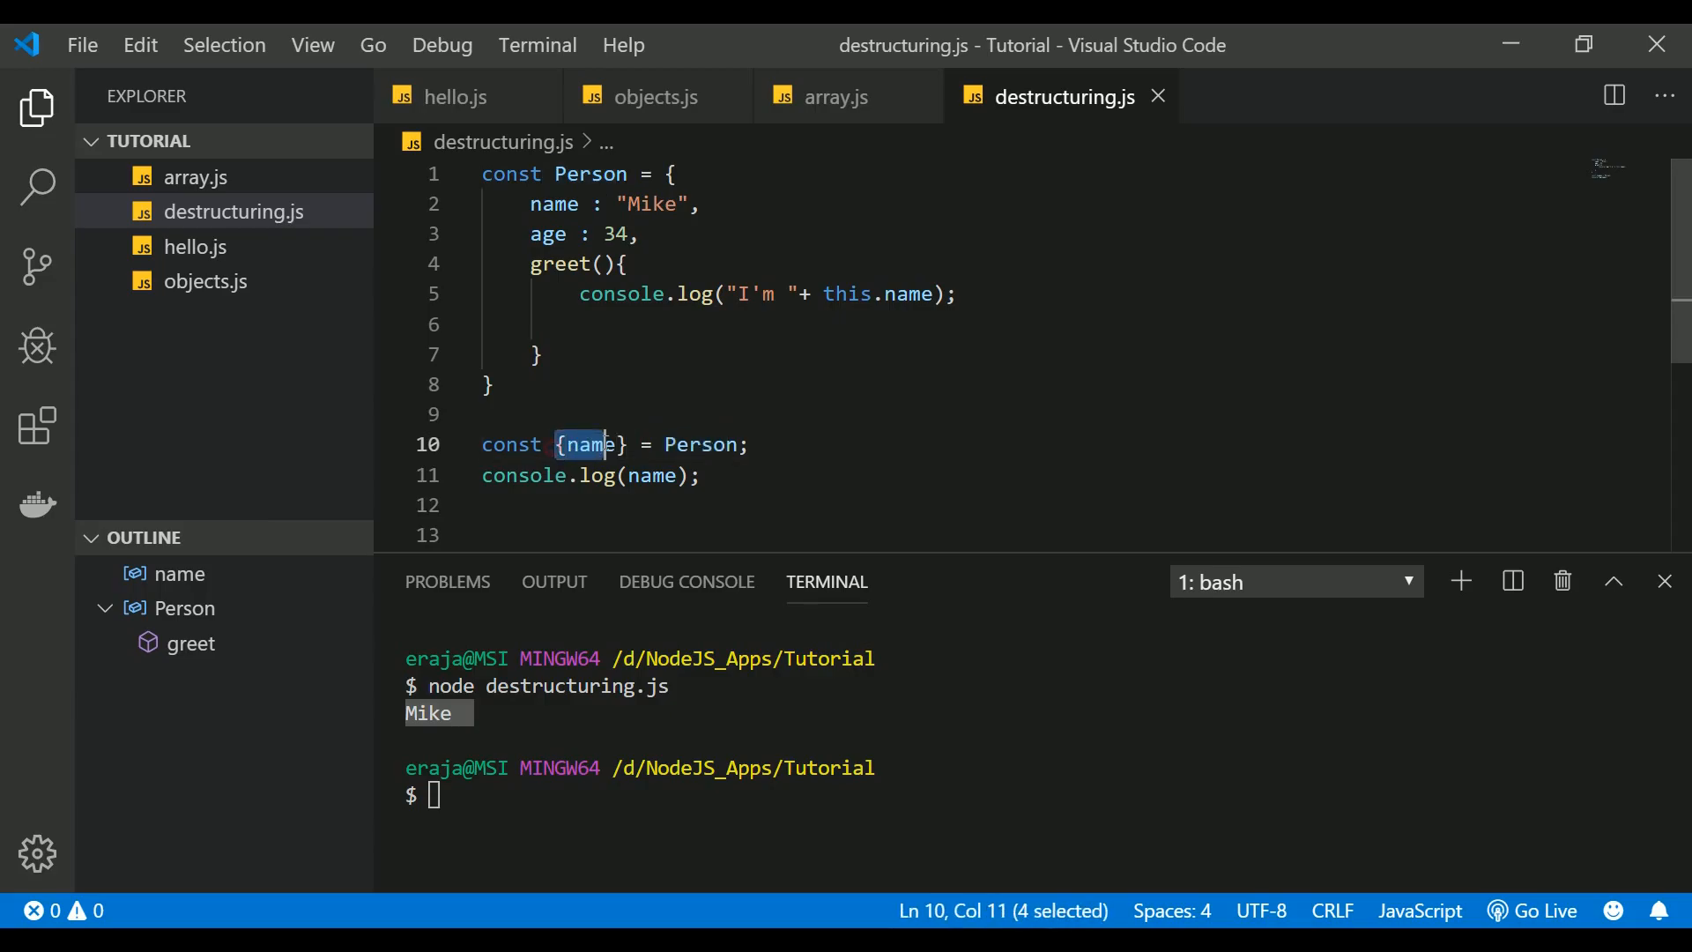
{"action": "left_click_drag", "start_coordinate": [577, 443], "coordinate": [631, 443]}
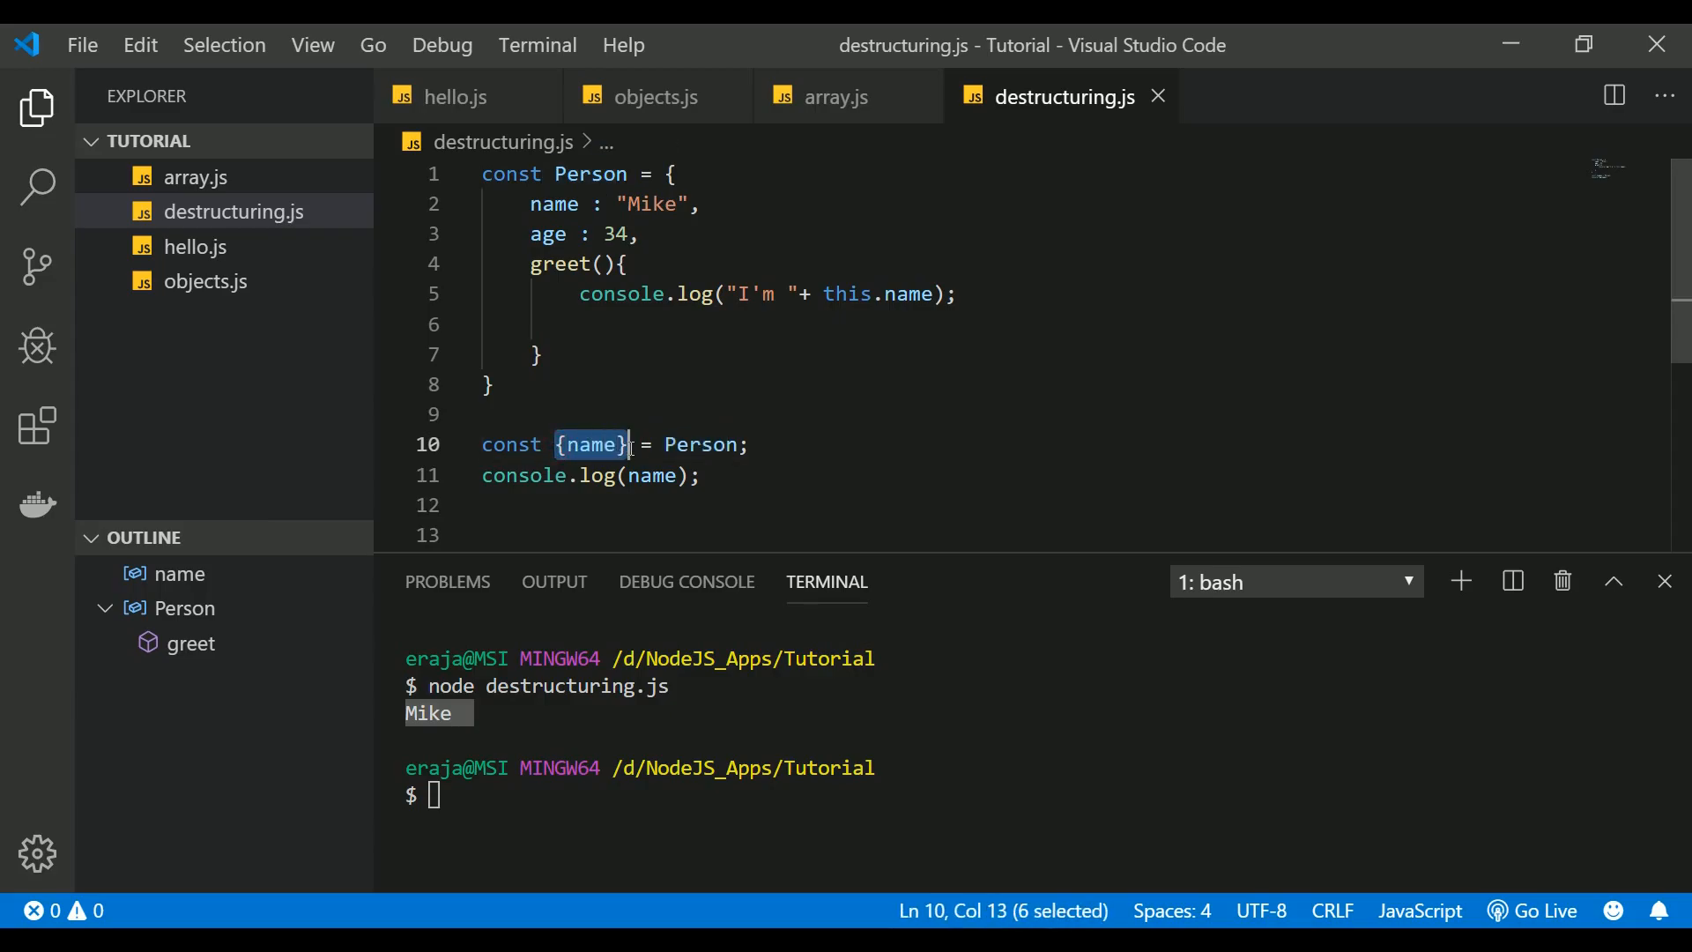
{"action": "double_click", "coordinate": [701, 443]}
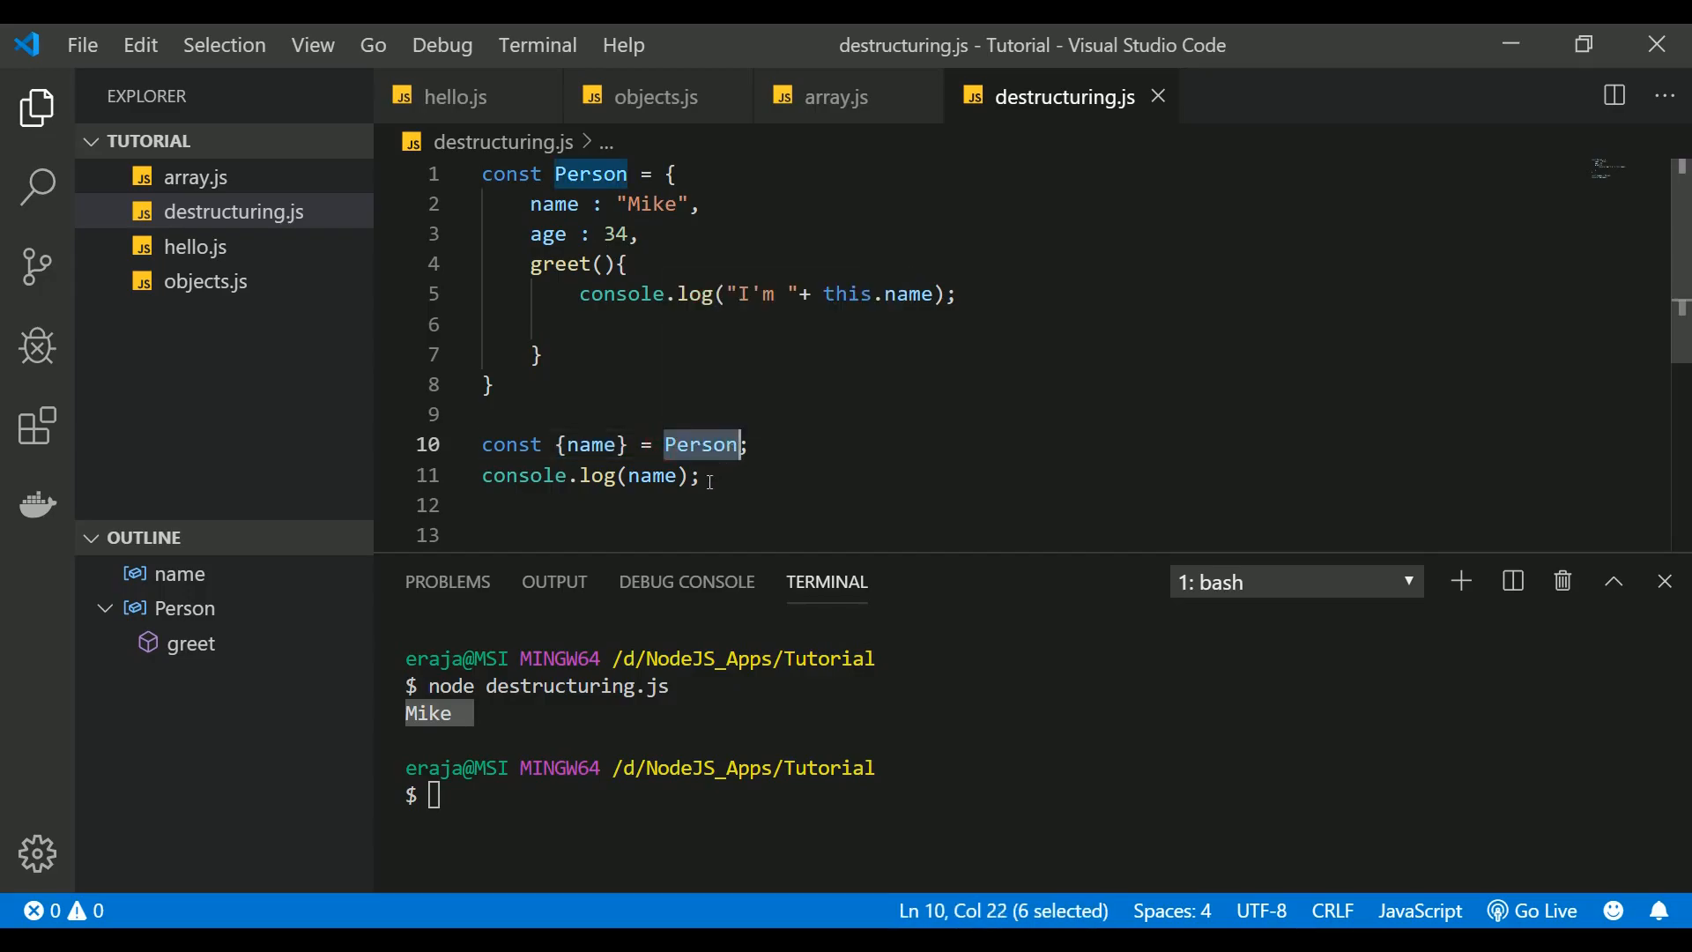
{"action": "mouse_move", "coordinate": [724, 495]}
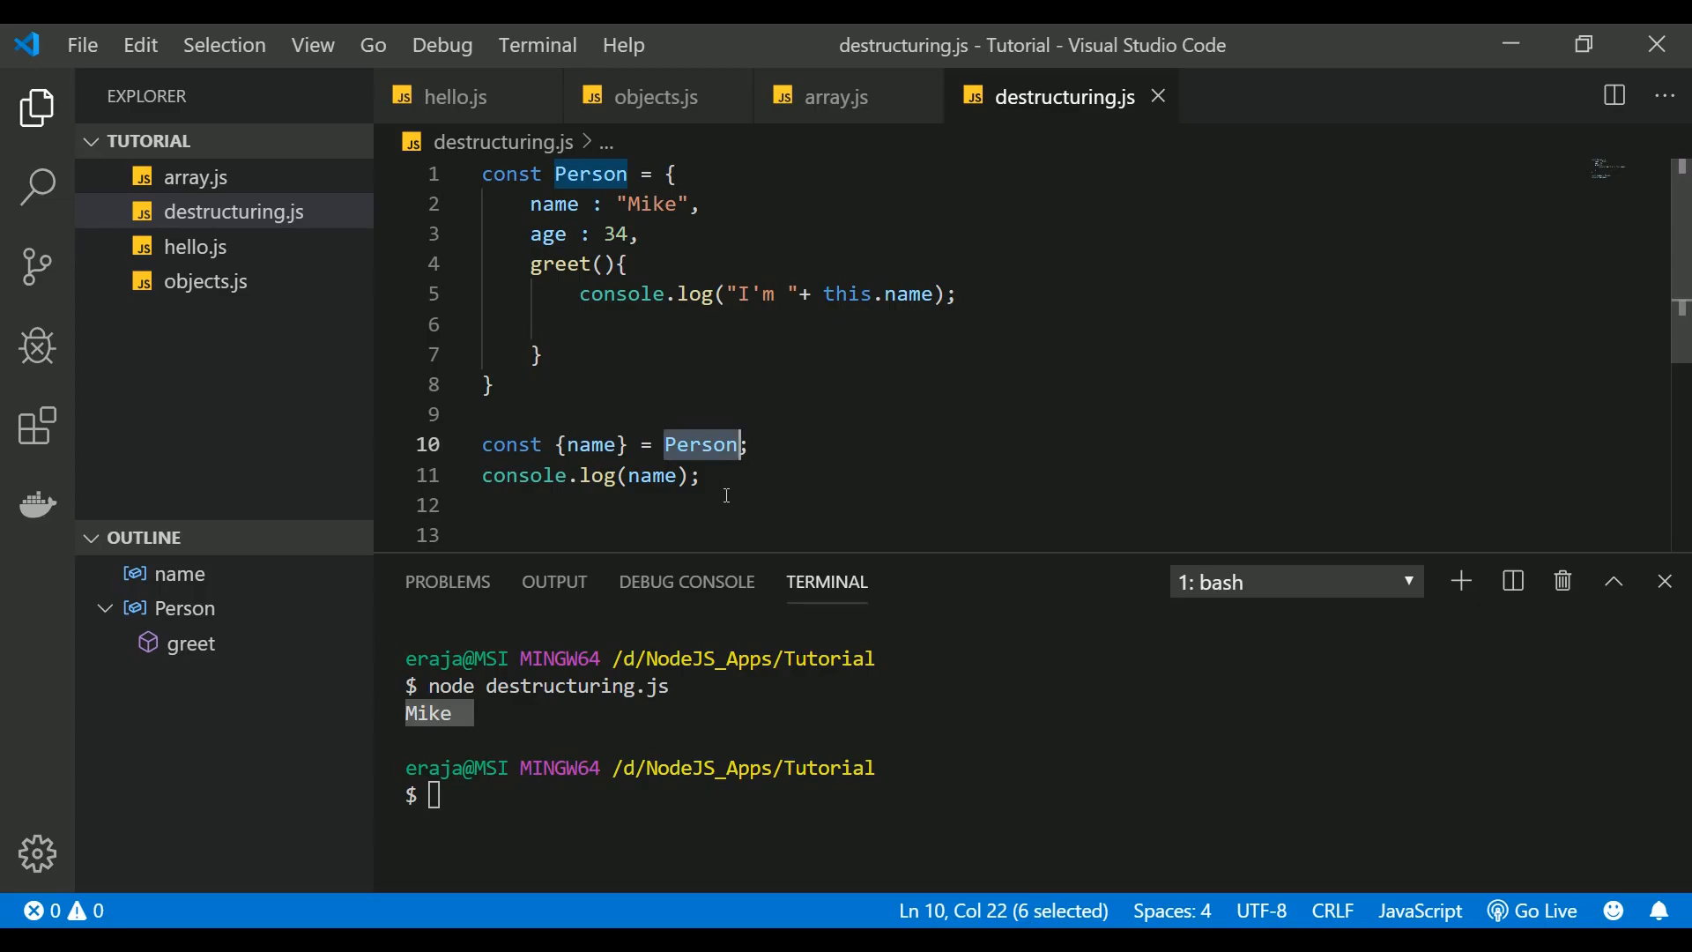
{"action": "mouse_move", "coordinate": [755, 482]}
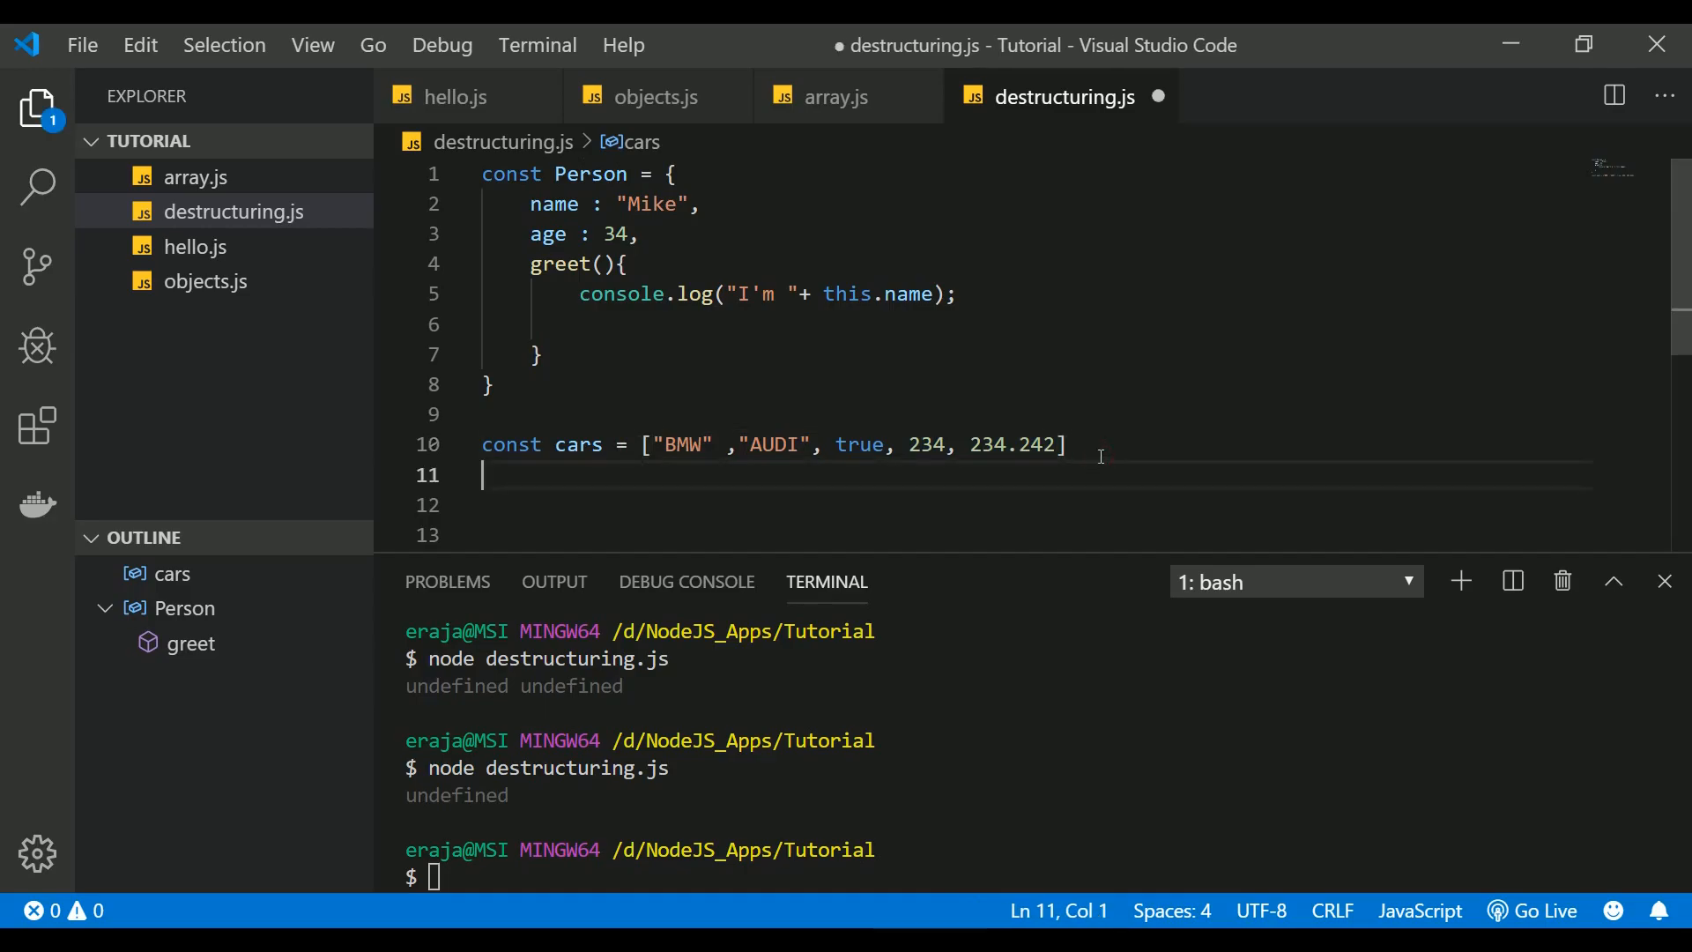
Step: Add const [car1, car2, car3] = cars beneath the cars array
{"action": "type", "text": "const ["}
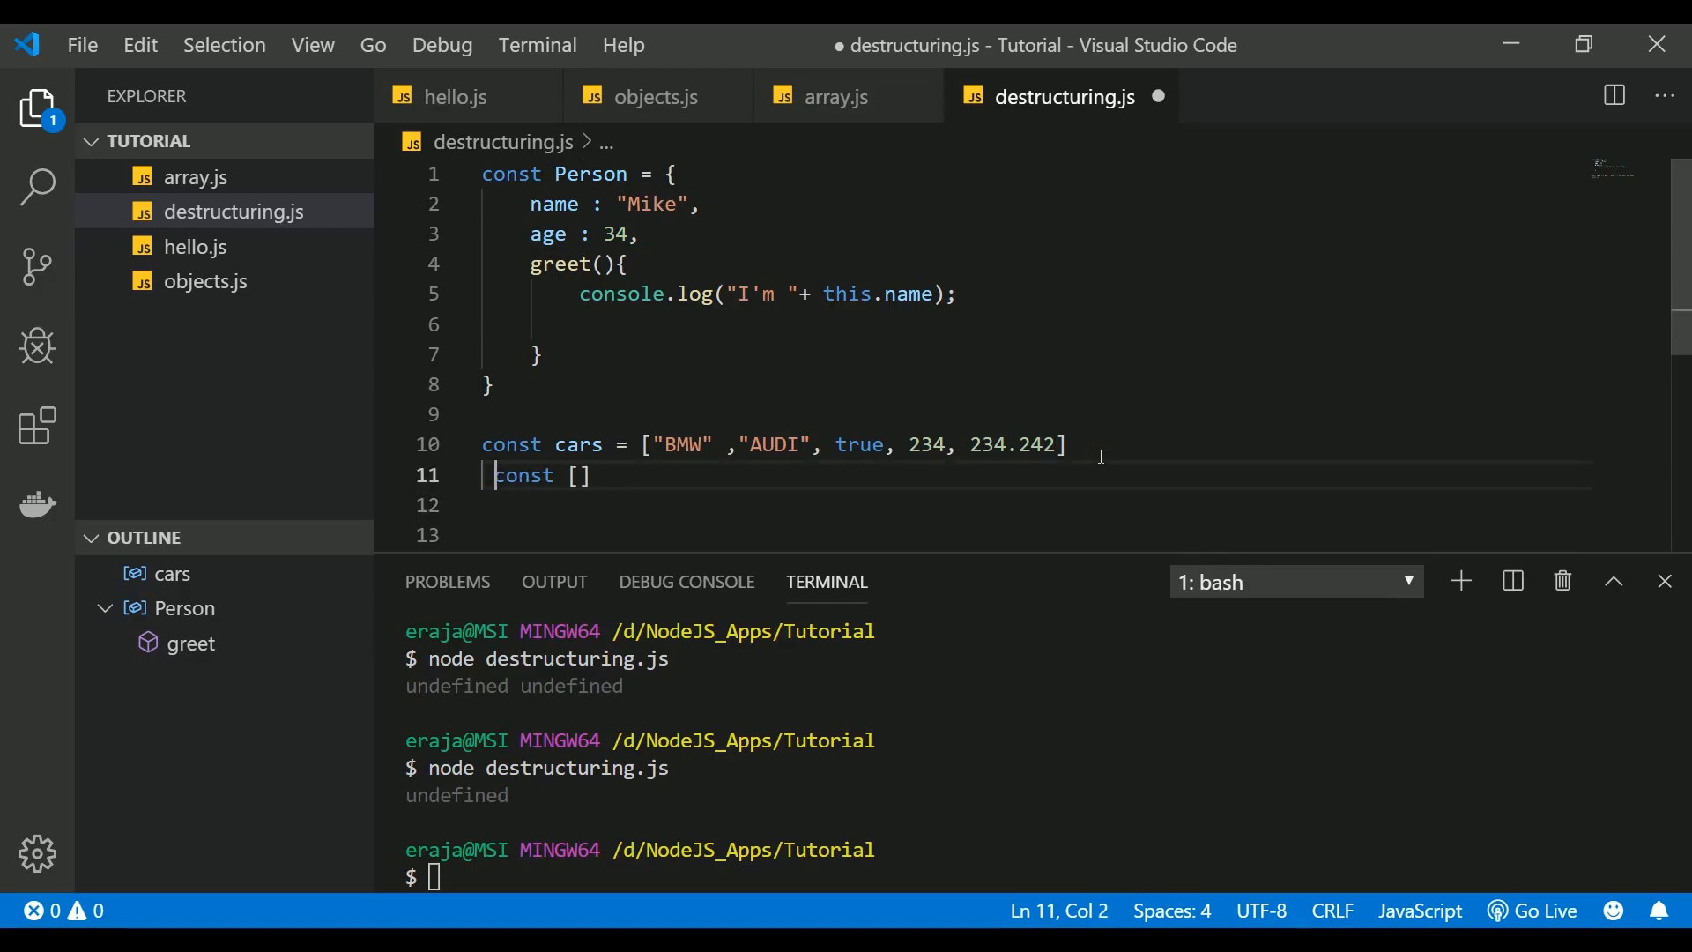
{"action": "key", "text": "Home"}
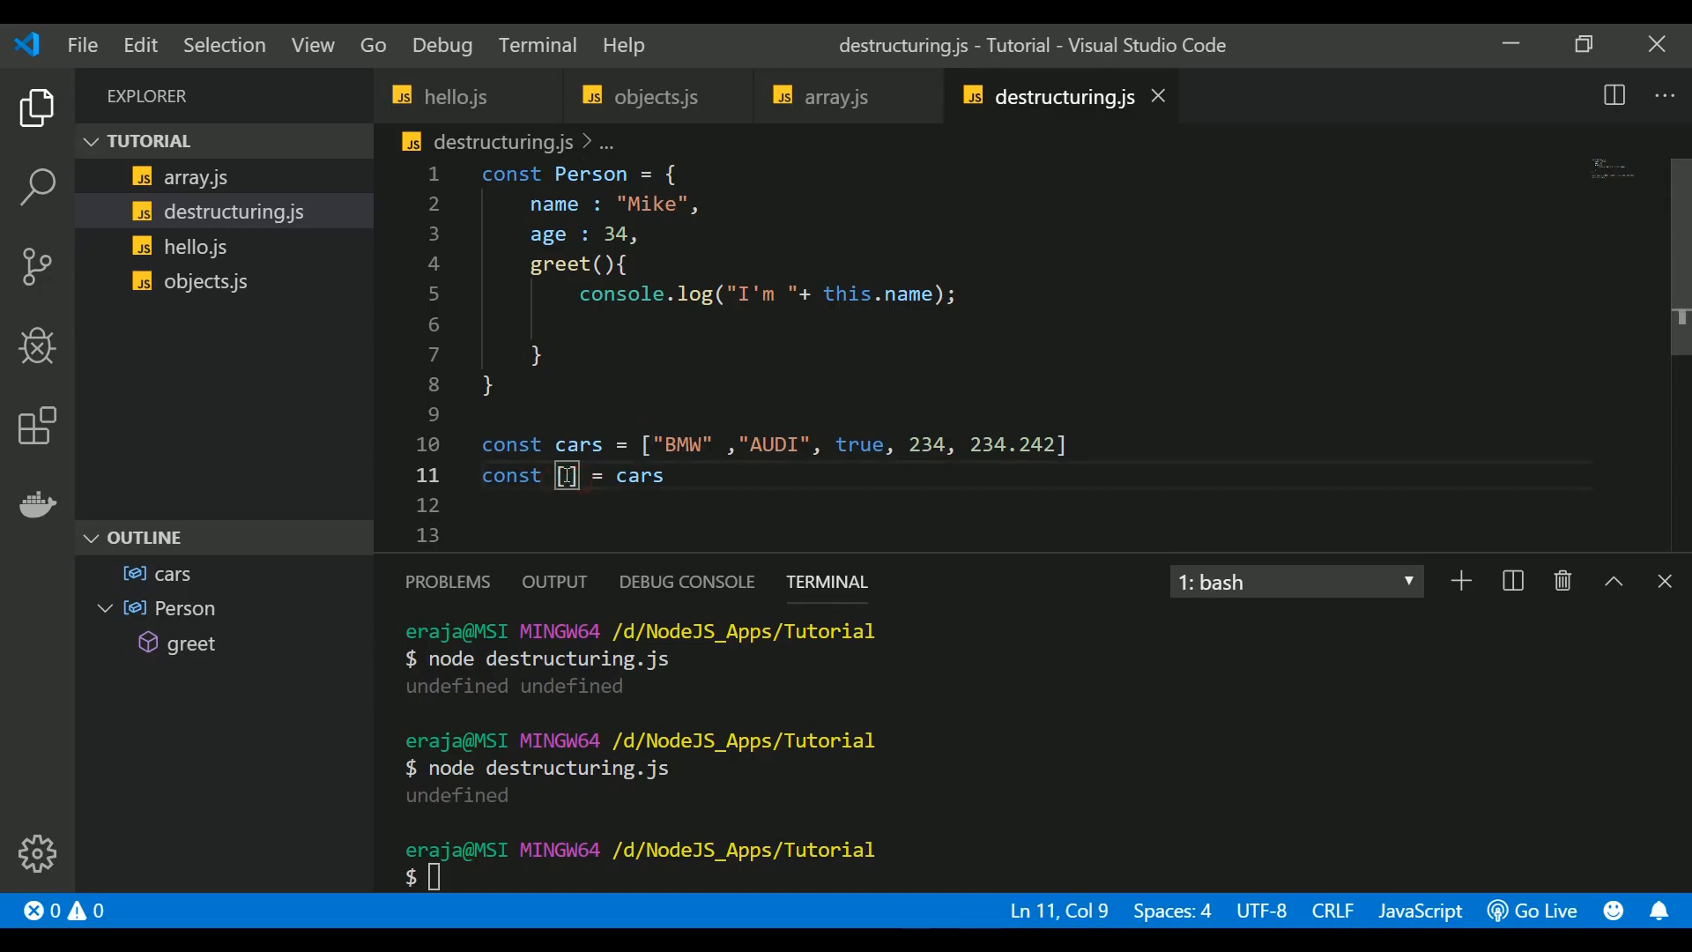
{"action": "left_click_drag", "start_coordinate": [643, 443], "coordinate": [760, 444]}
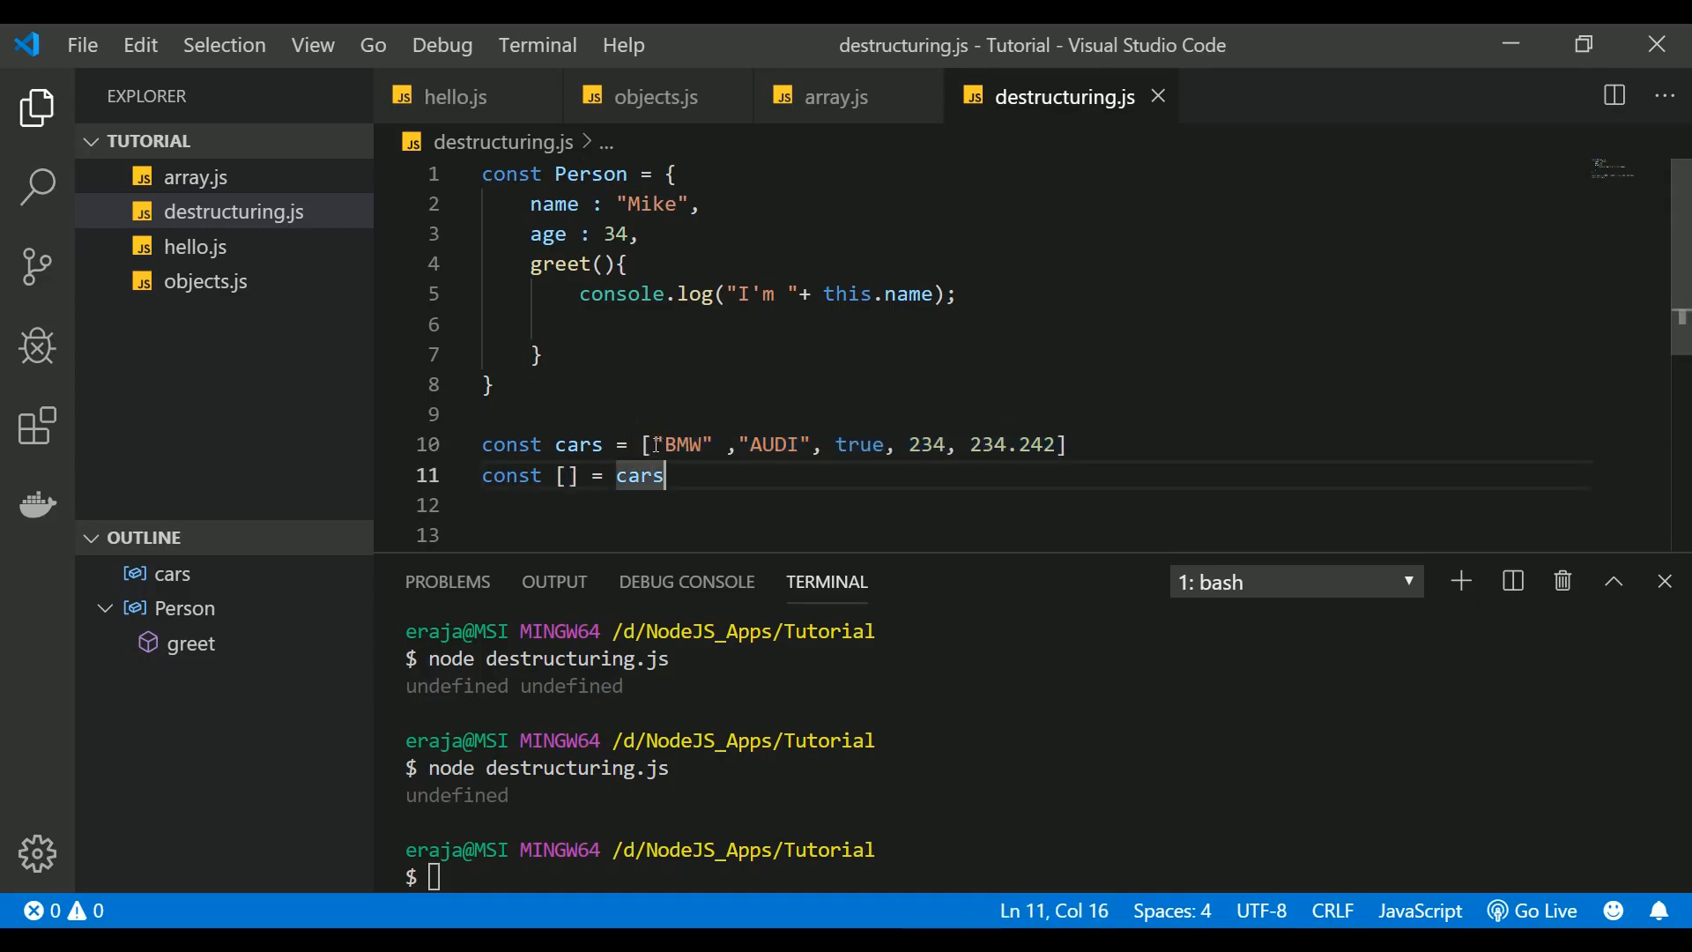
{"action": "double_click", "coordinate": [681, 443]}
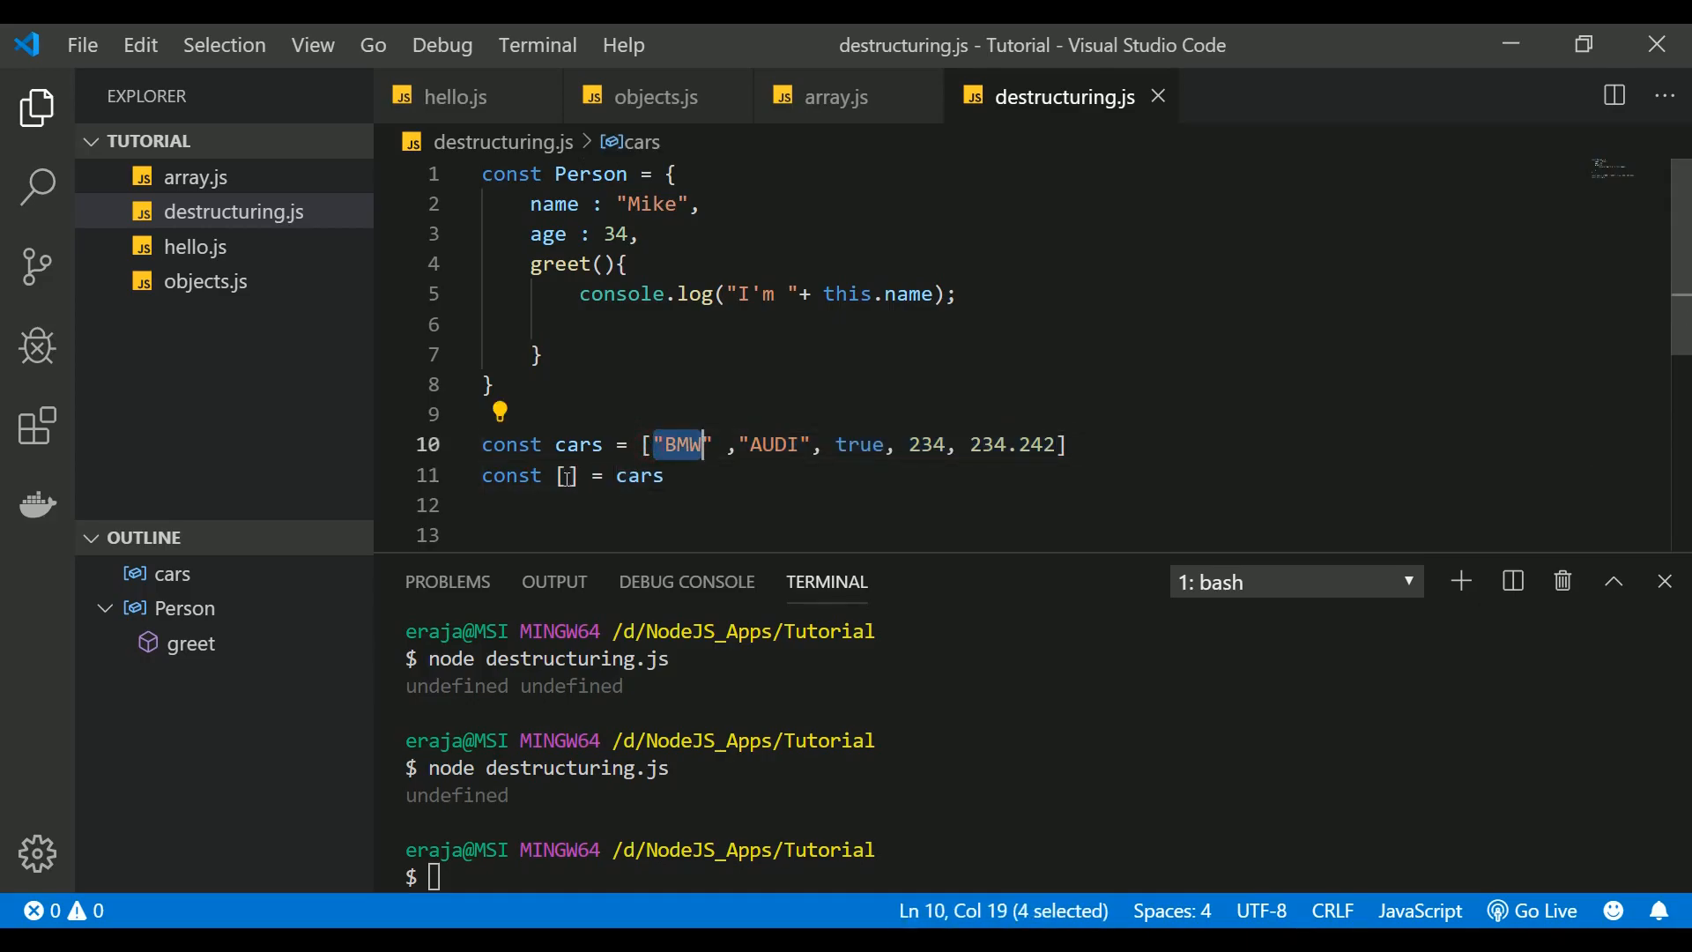
{"action": "type", "text": "car1,"}
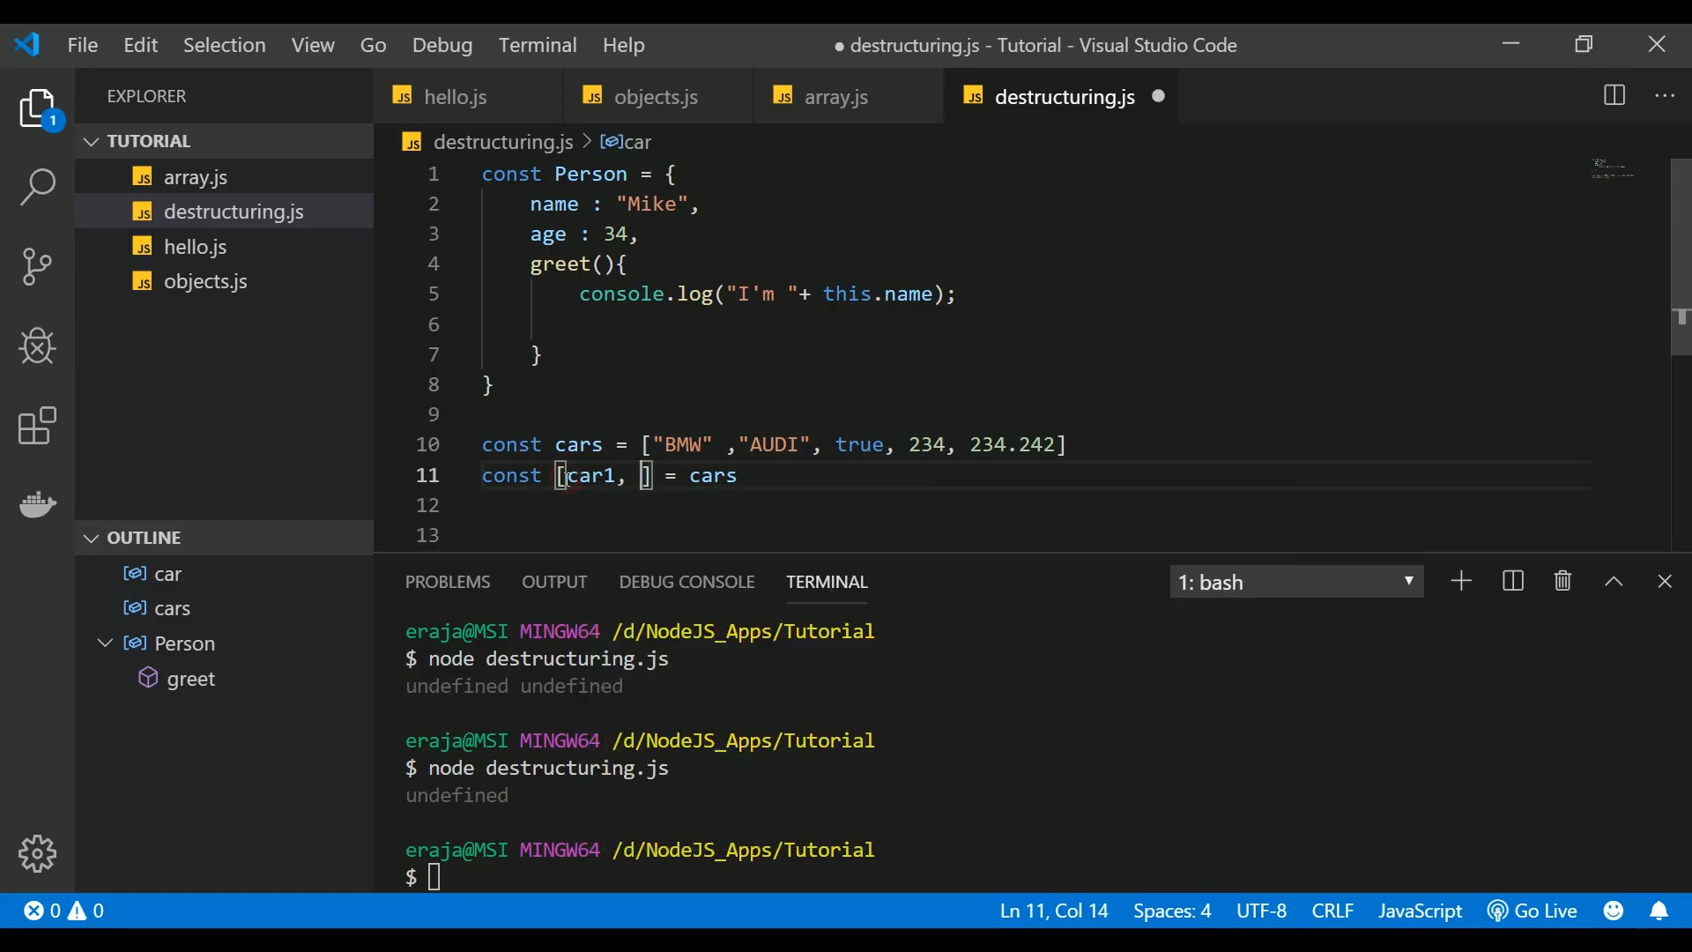
{"action": "type", "text": "car2"}
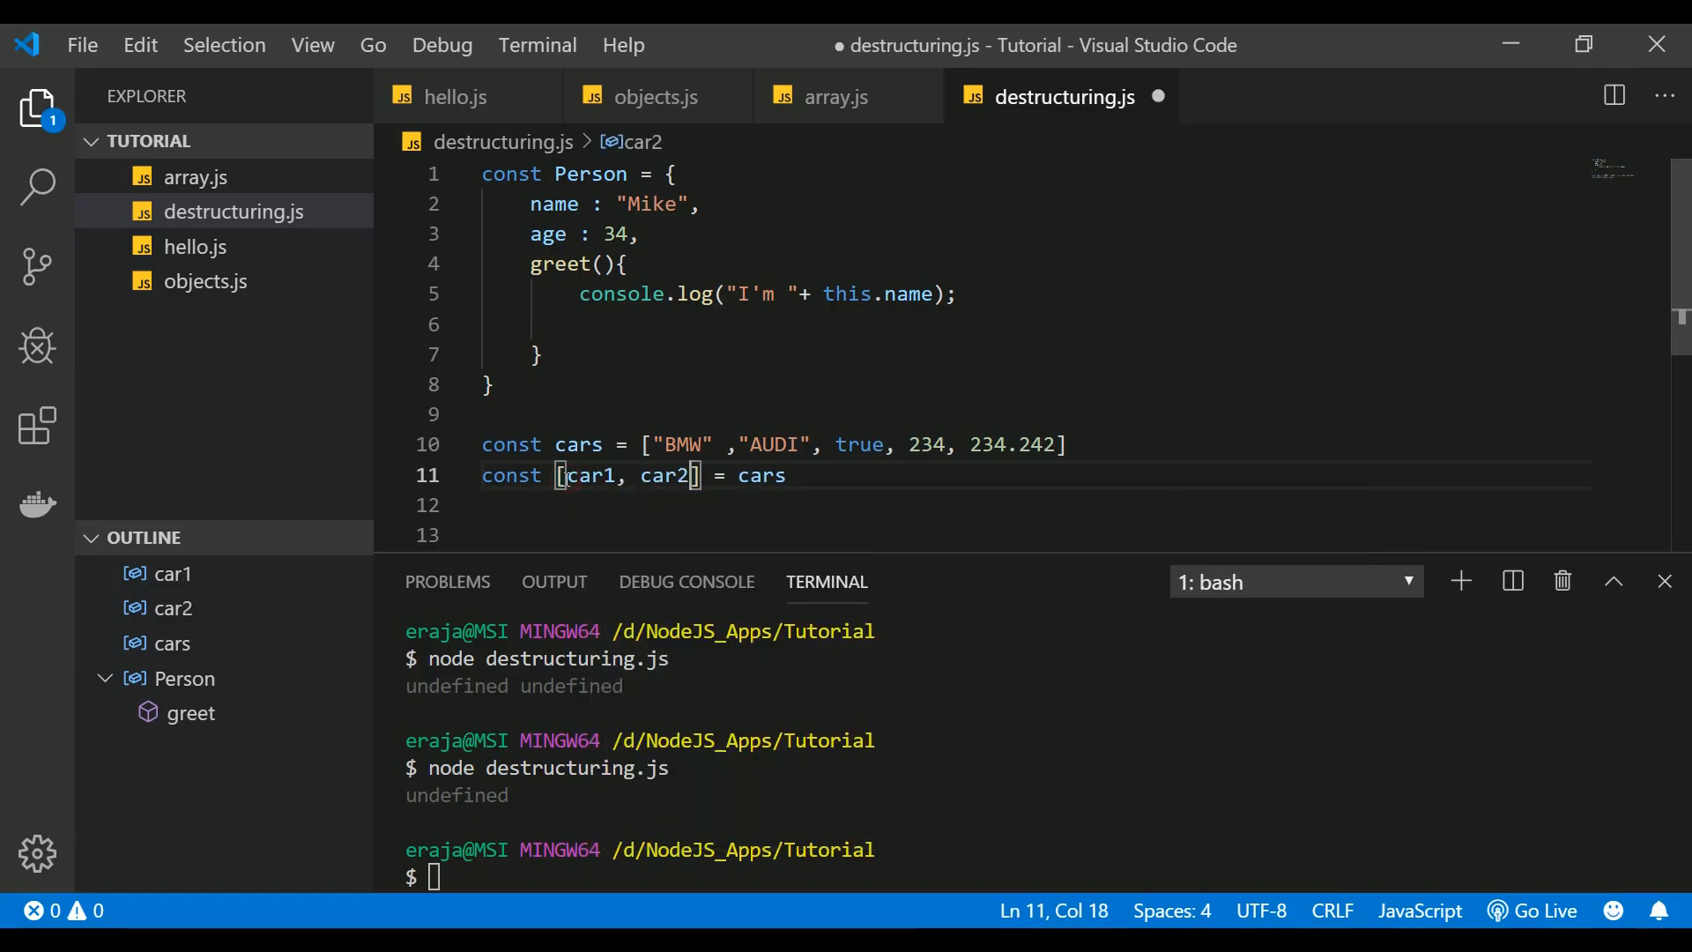
{"action": "type", "text": ", car"}
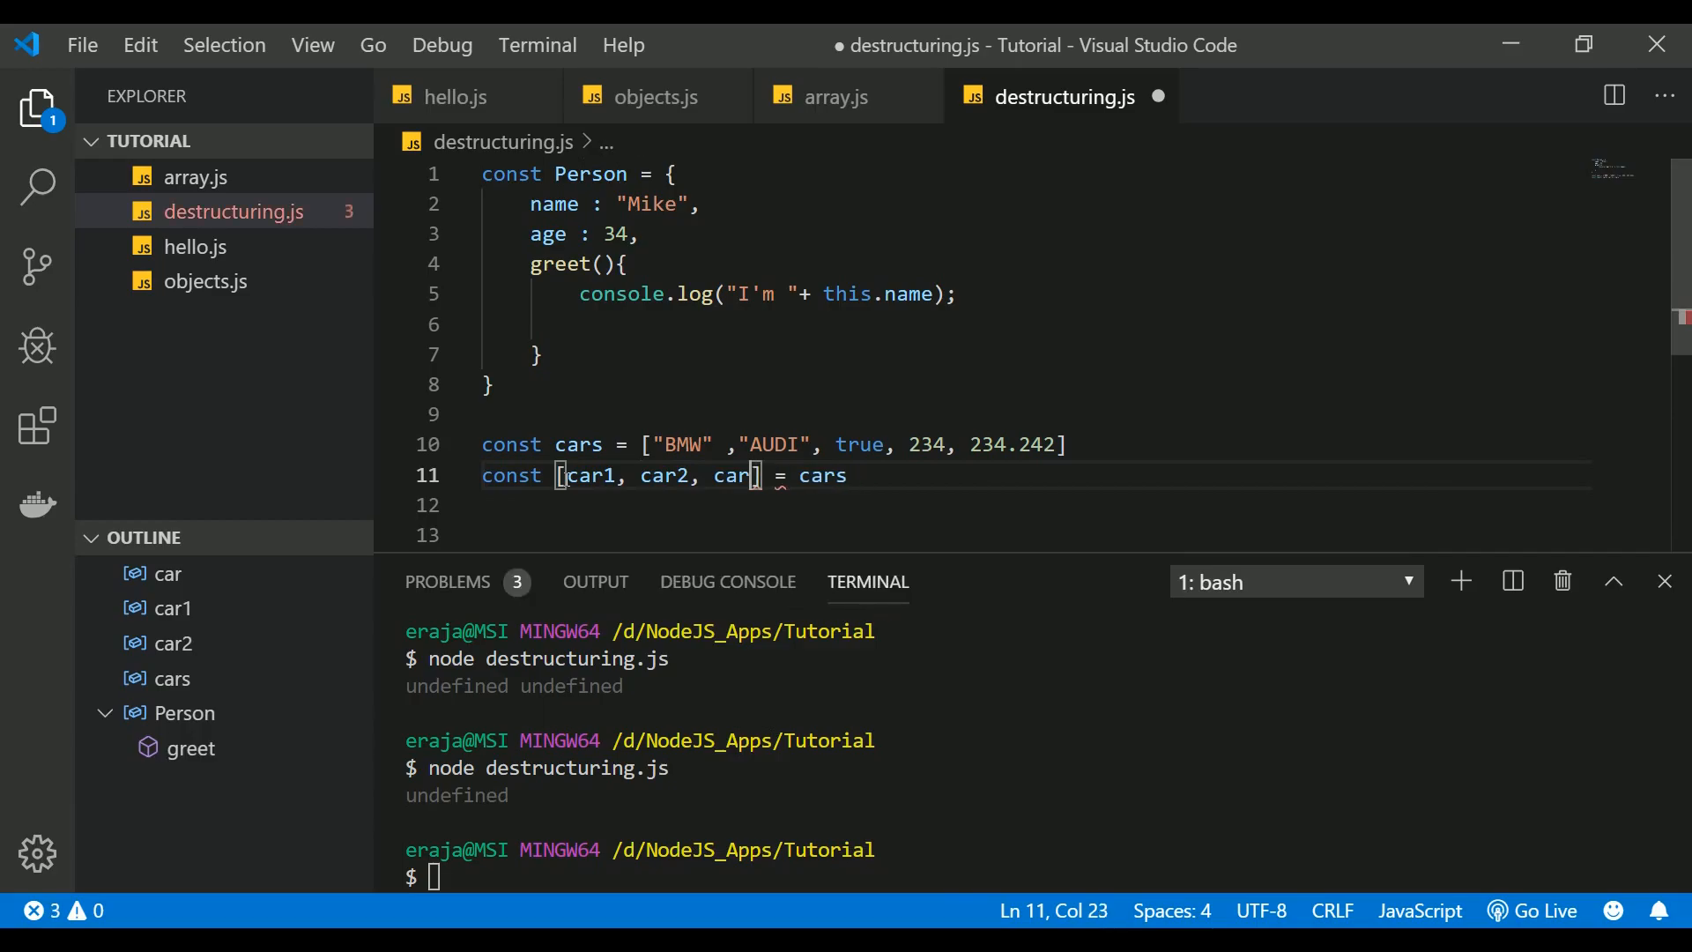
{"action": "type", "text": "3"}
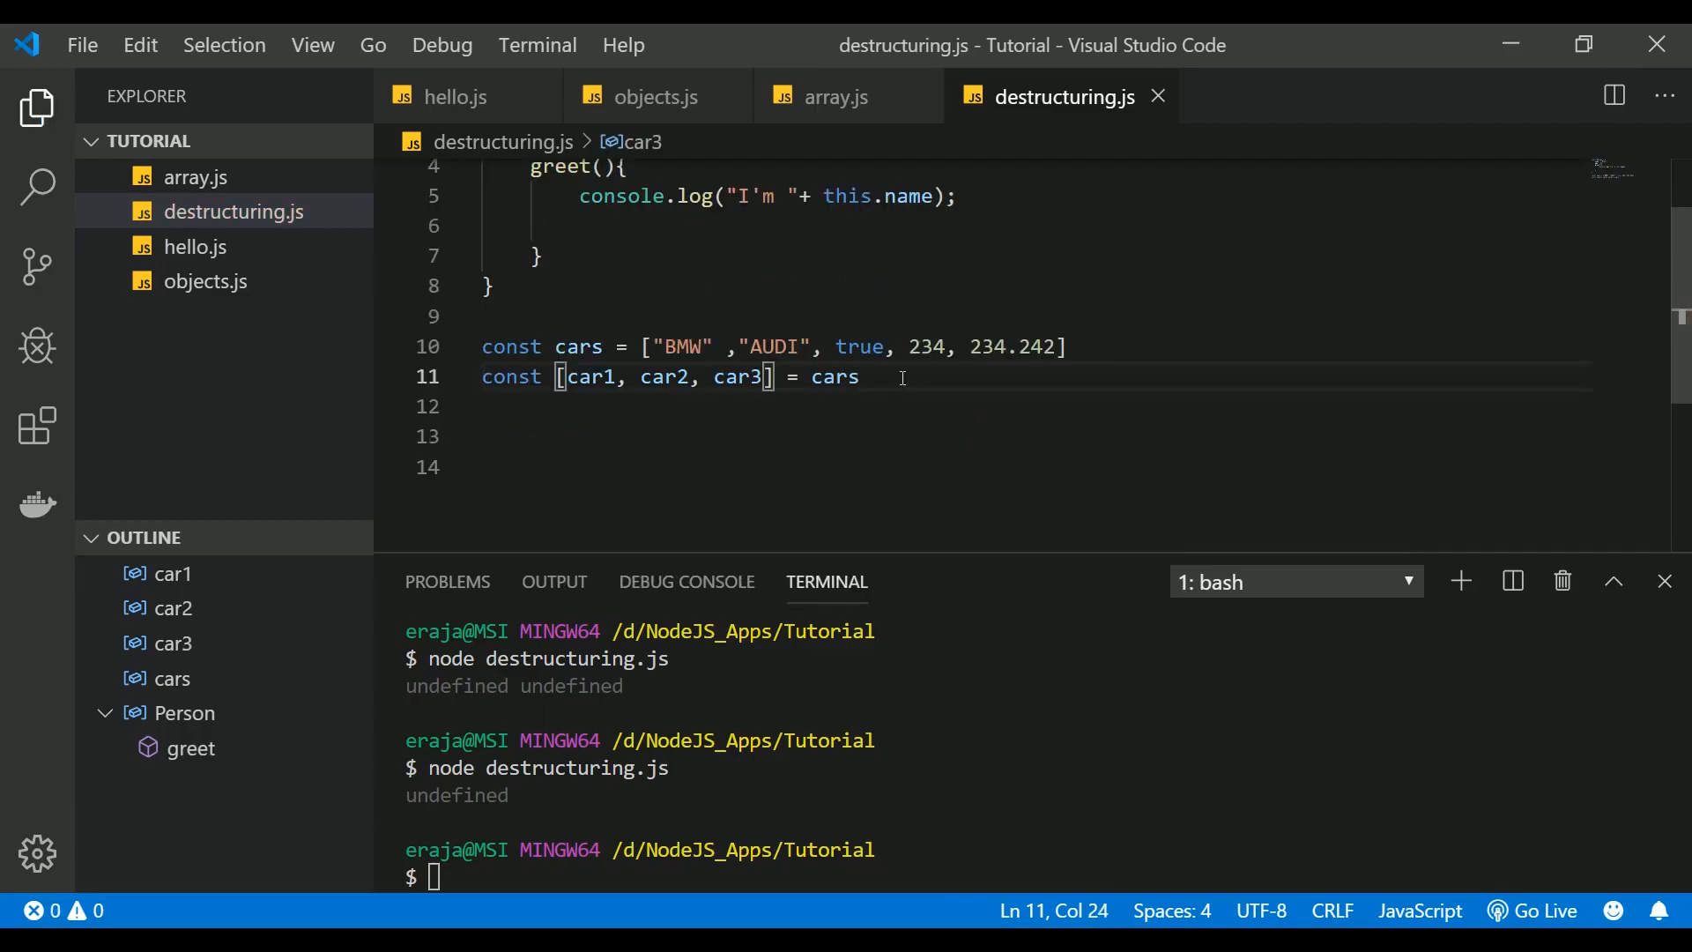
{"action": "type", "text": "log();"}
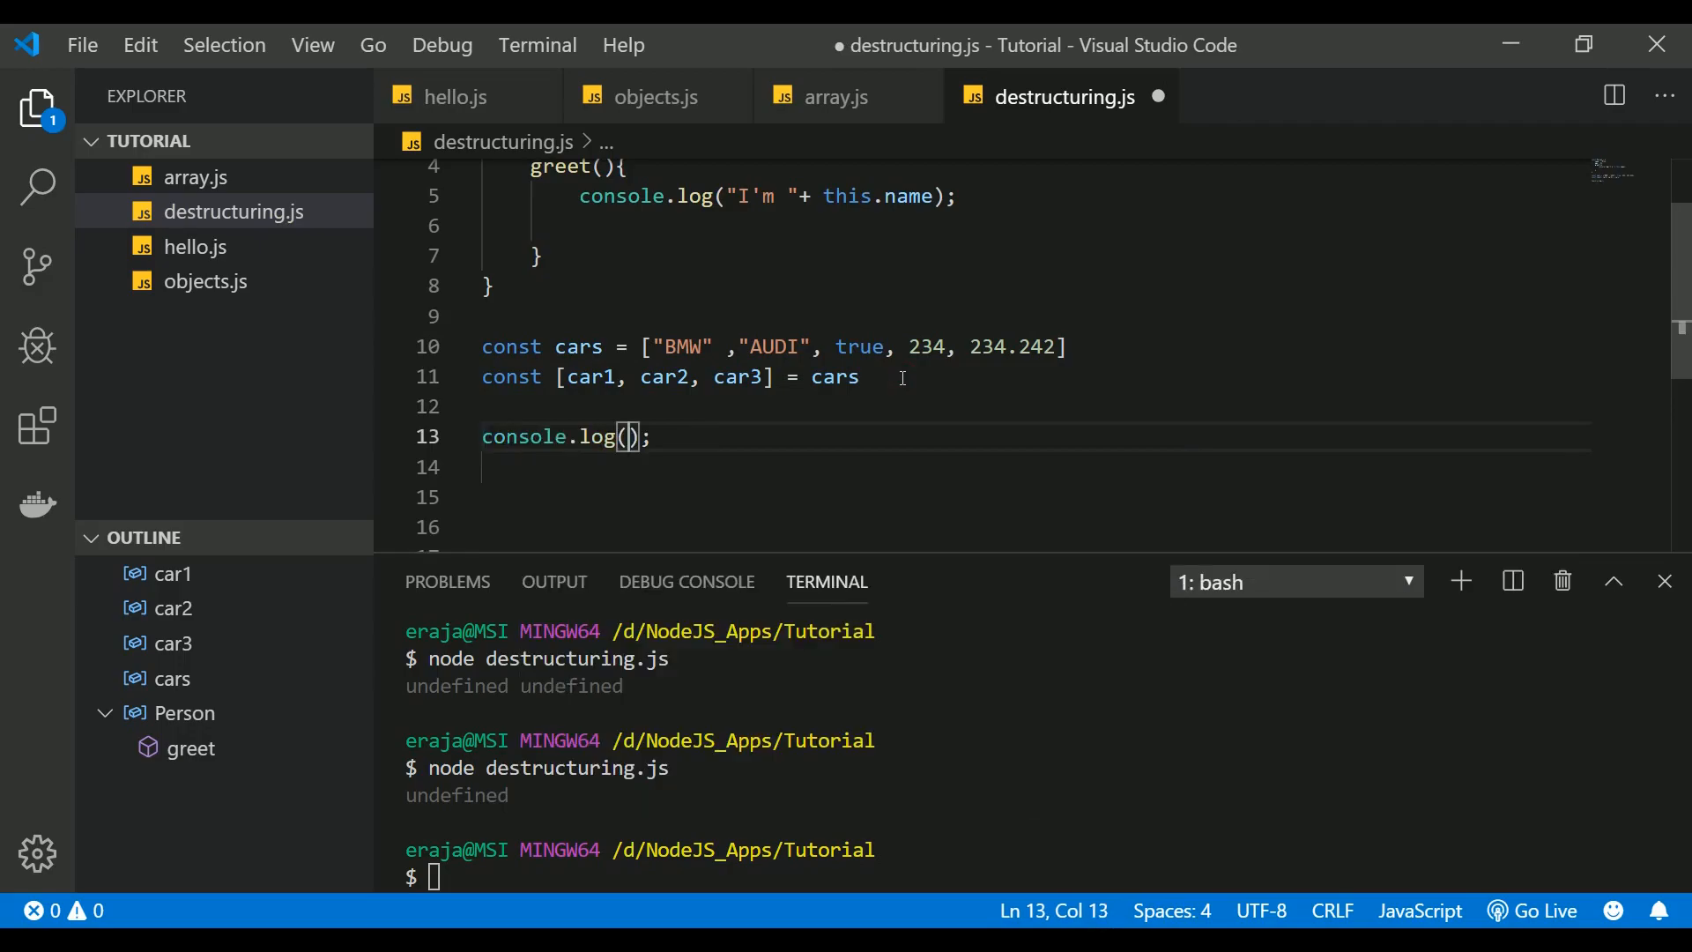
Step: Log car1, car2, car3, remove stray braces, and run node to output BMW AUDI true
{"action": "type", "text": "car1, car2, car3"}
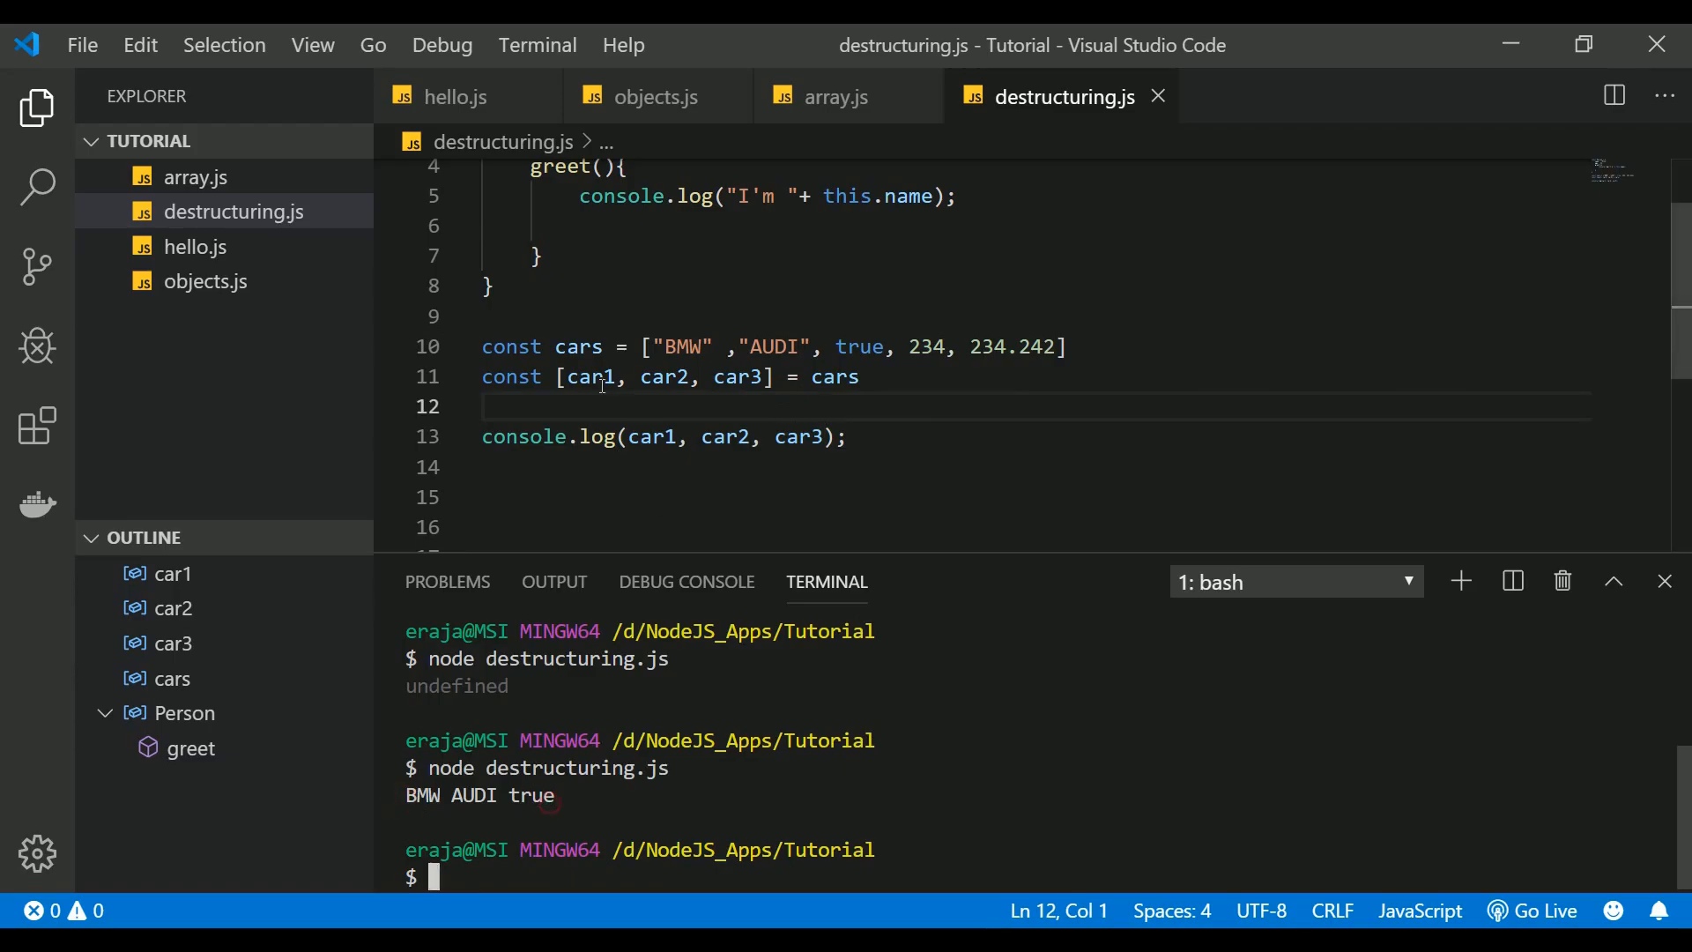
{"action": "left_click_drag", "start_coordinate": [564, 376], "coordinate": [755, 377]}
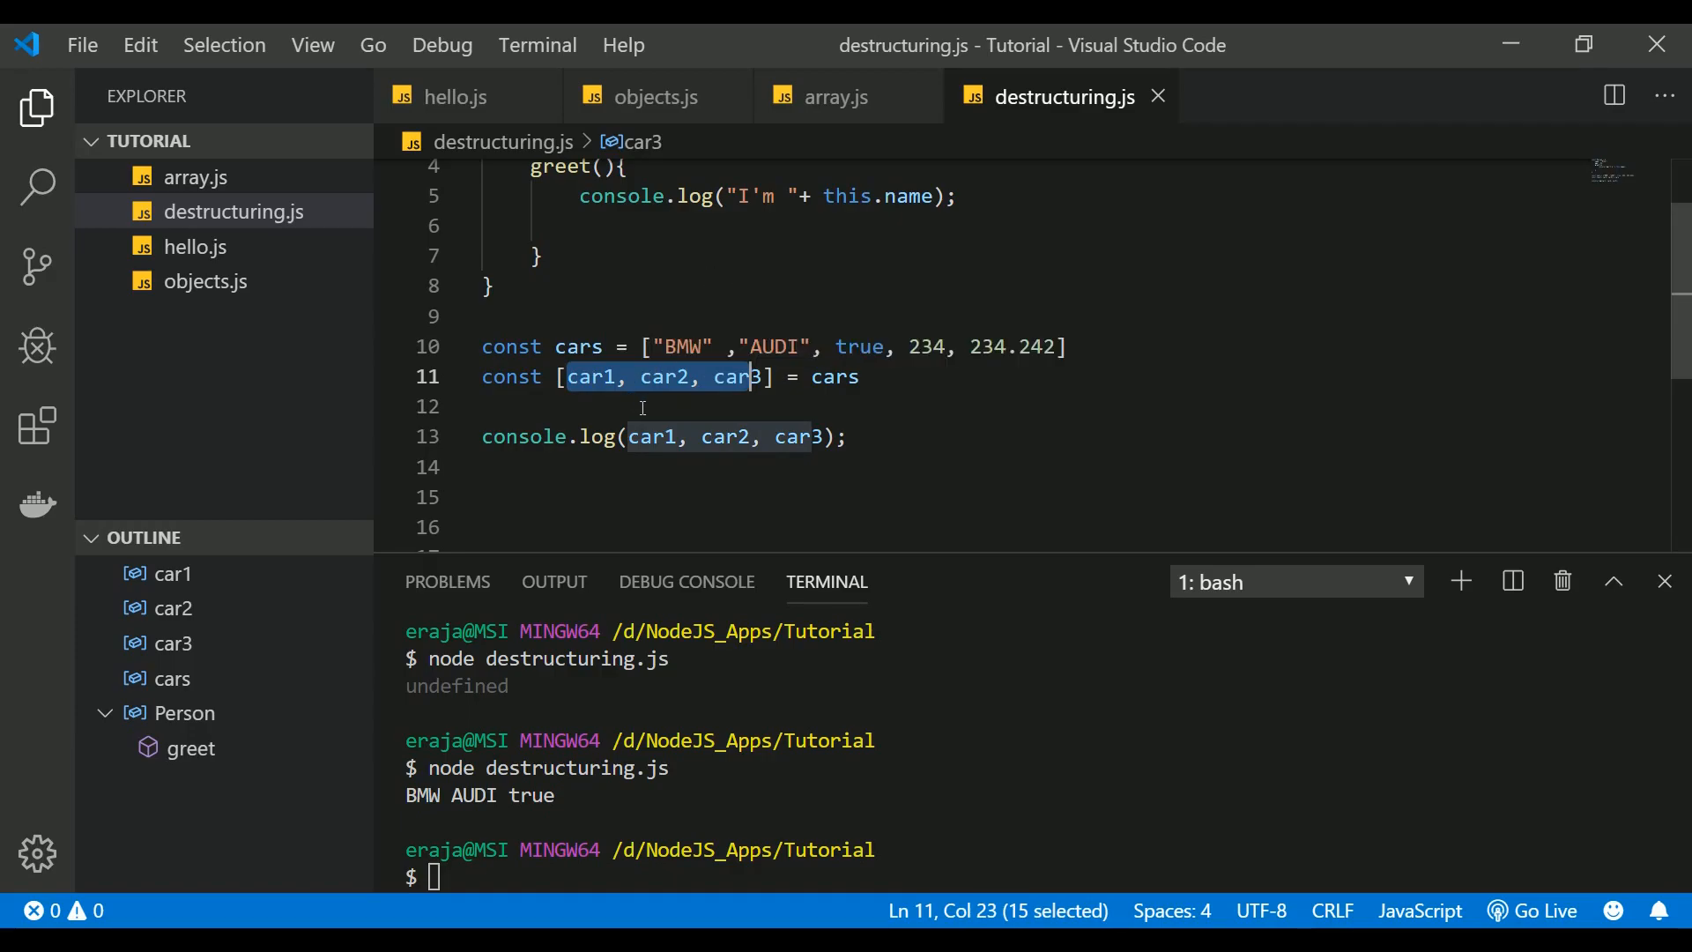
{"action": "left_click", "coordinate": [626, 405]}
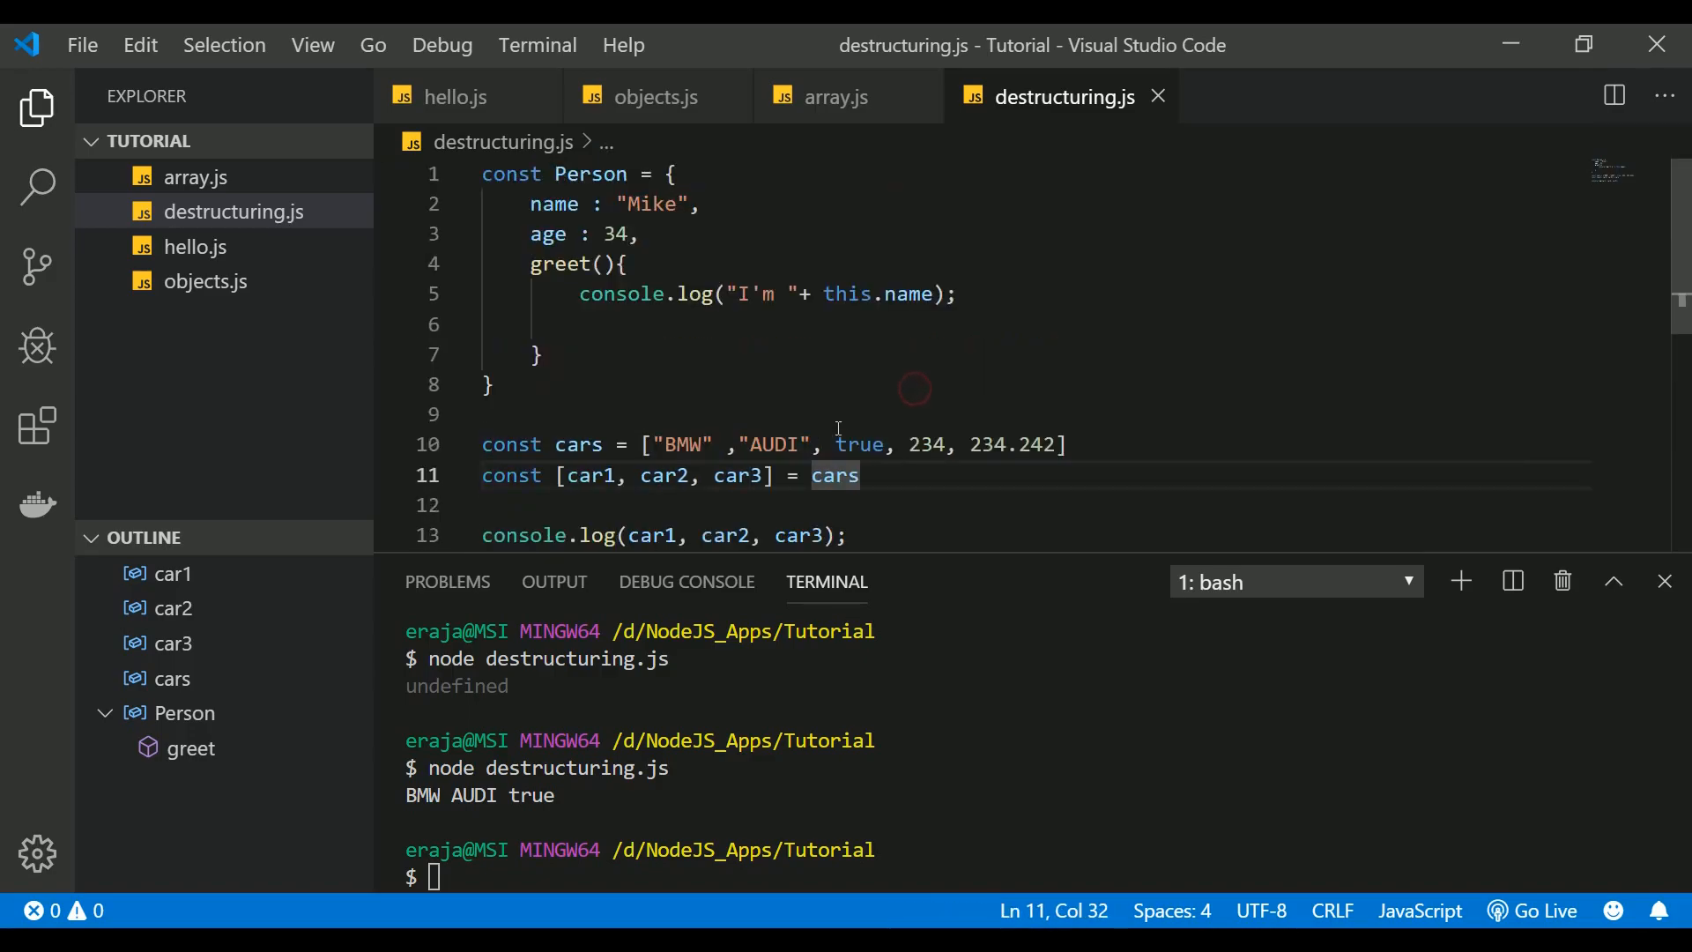
{"action": "scroll", "scroll_direction": "down", "scroll_amount": 3}
{"action": "type", "text": "{}"}
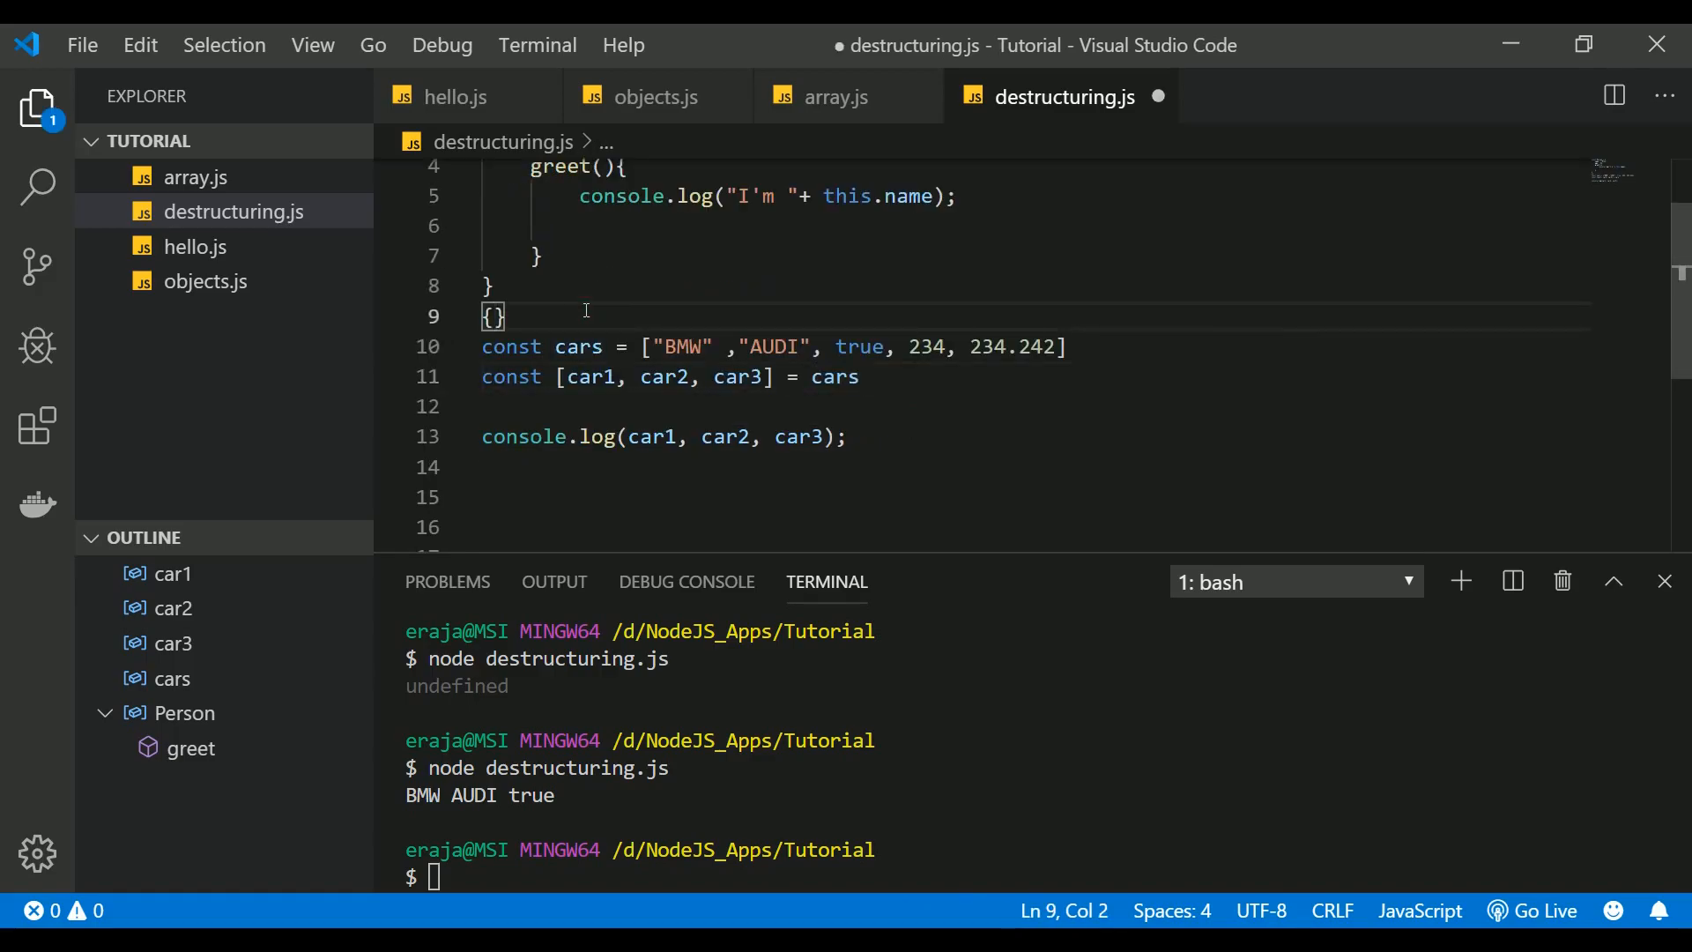
{"action": "key", "text": "Backspace"}
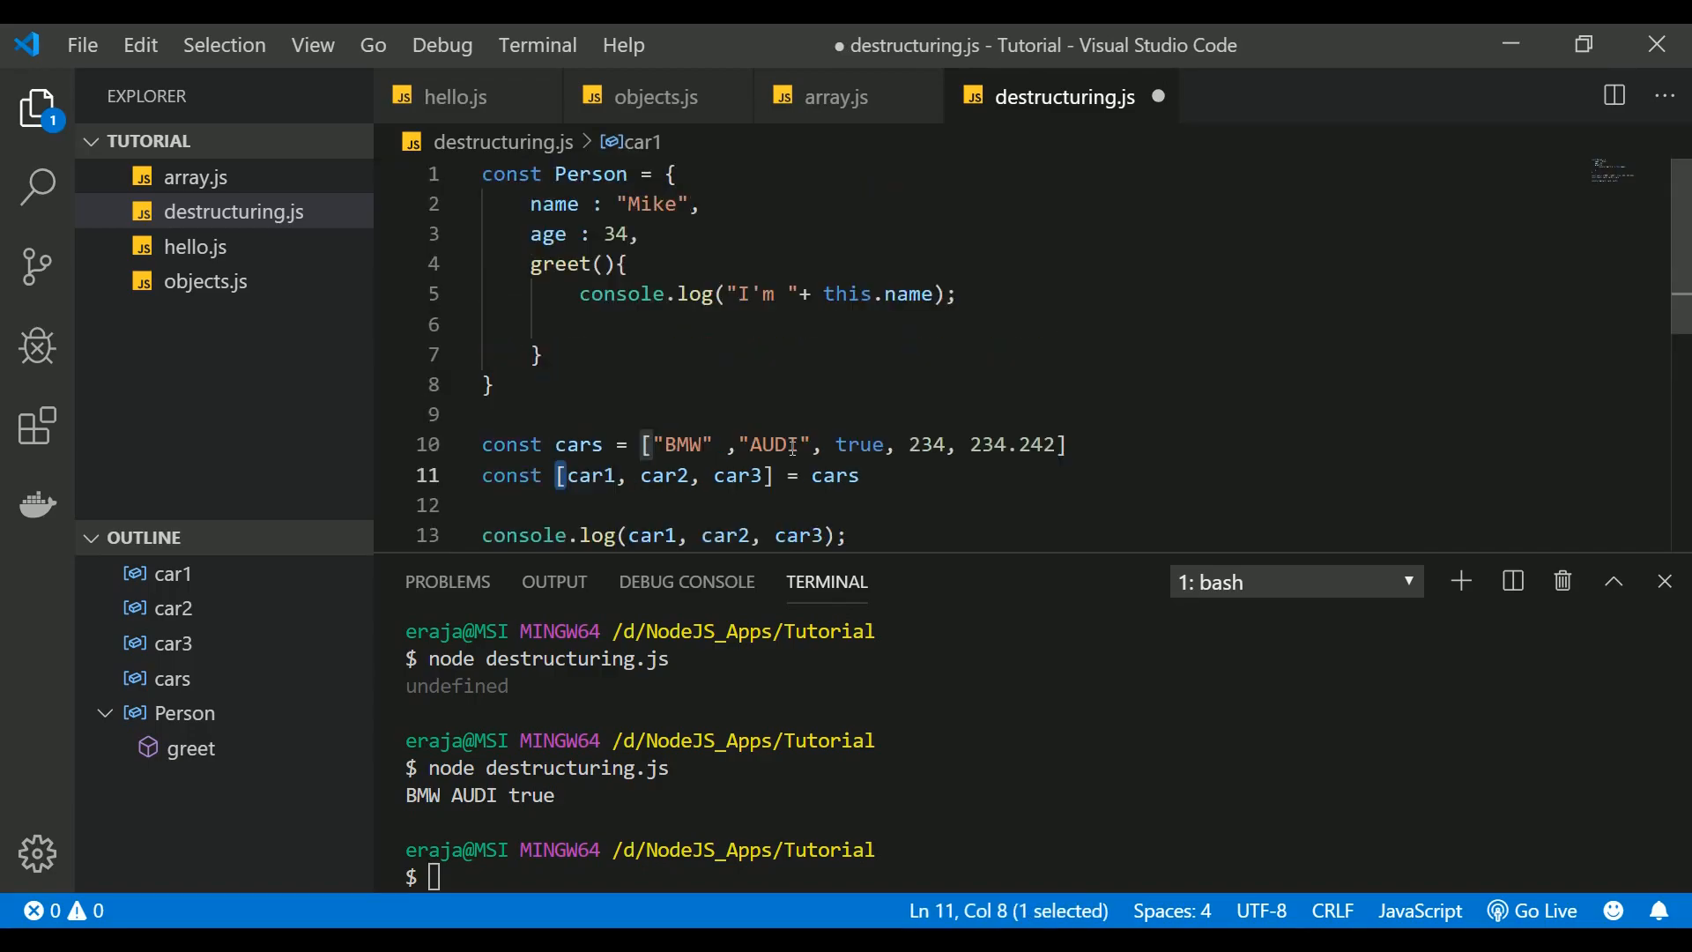
{"action": "scroll", "scroll_direction": "down", "scroll_amount": 3}
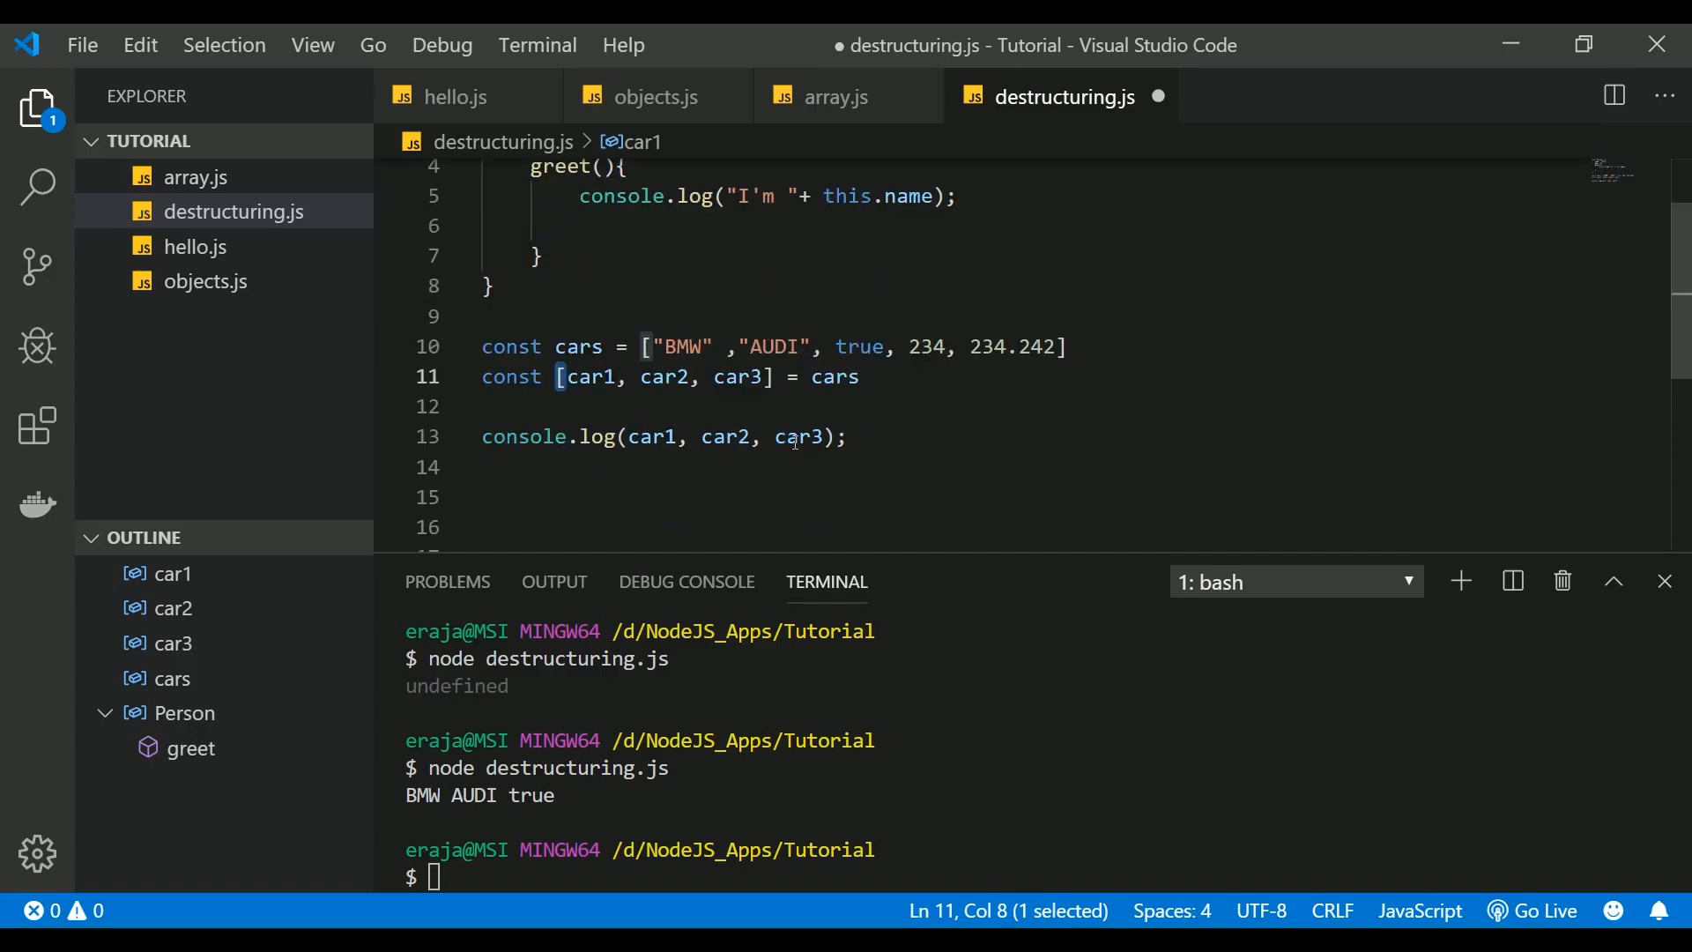